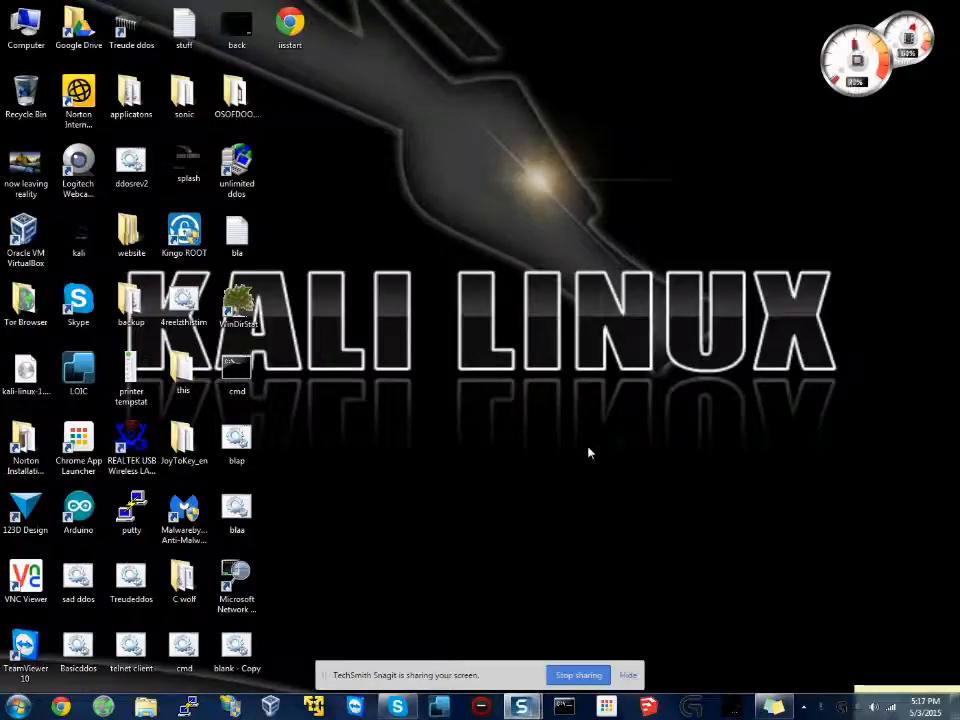
mouse_move(588, 468)
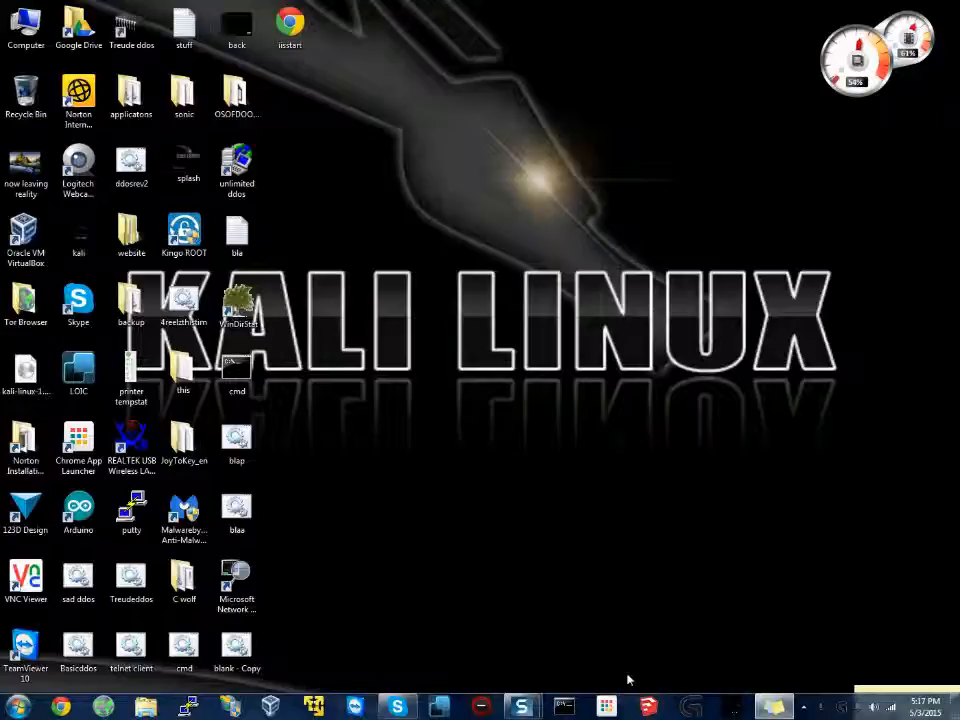
mouse_move(596, 658)
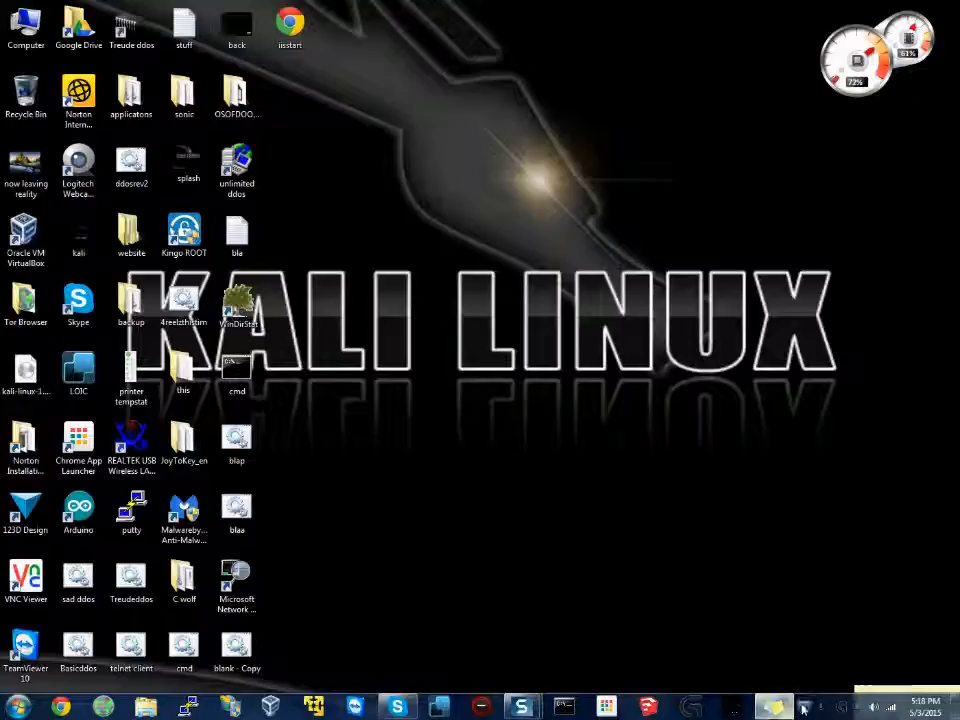
mouse_move(504, 510)
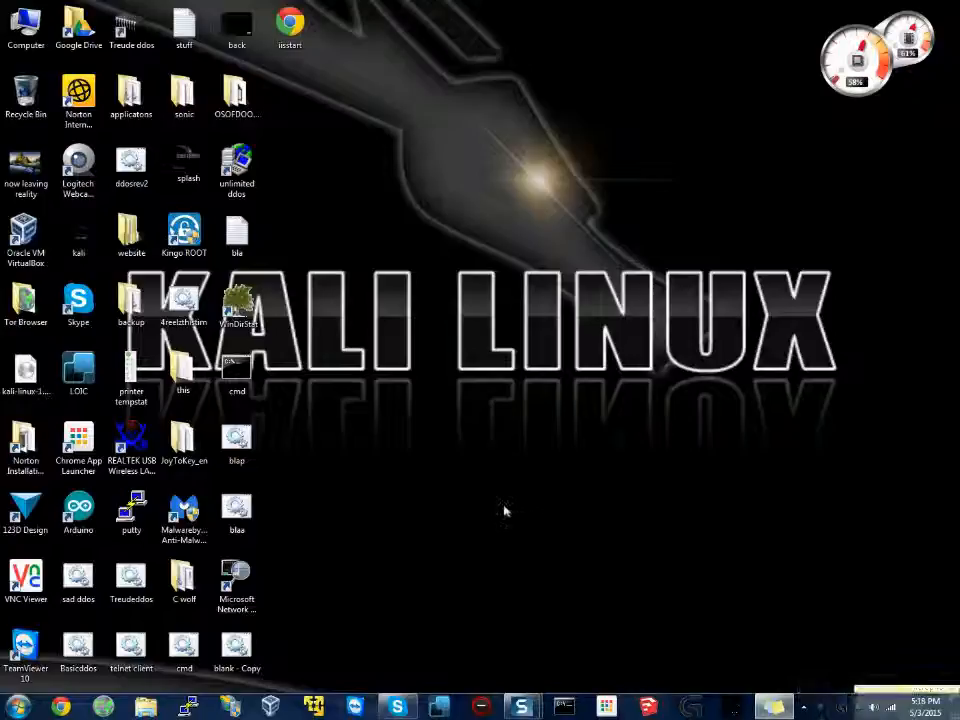
mouse_move(516, 600)
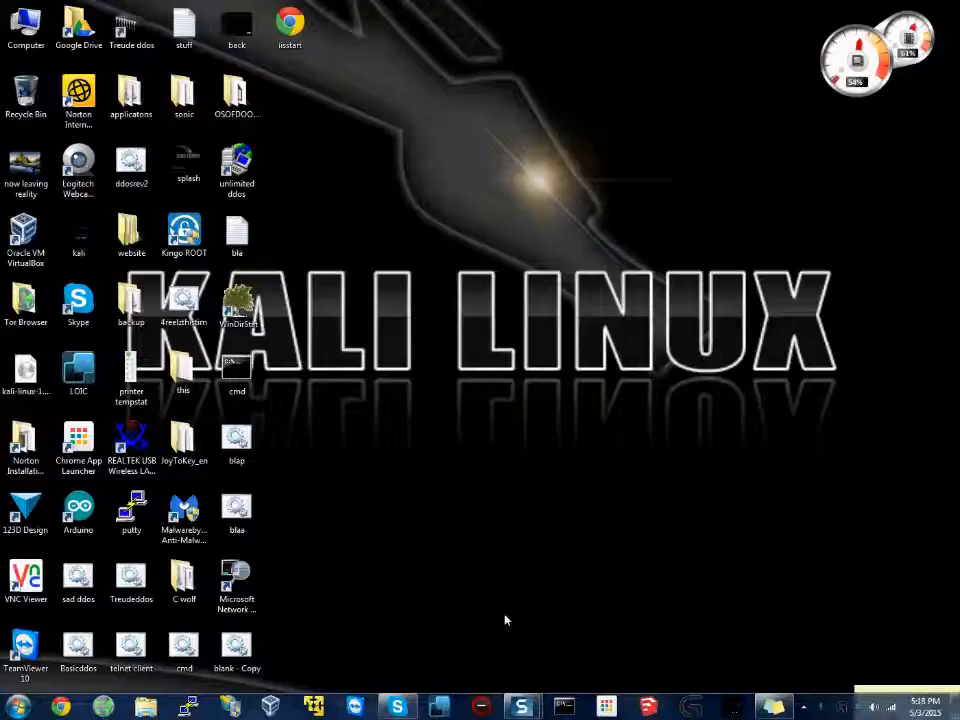
mouse_move(484, 572)
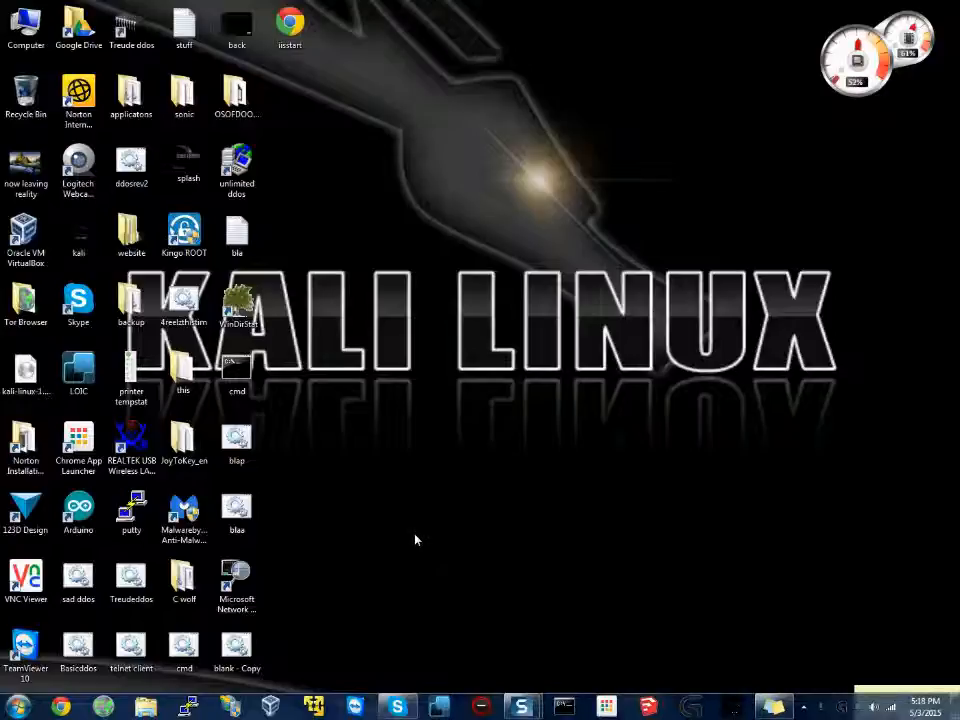
- Launch Arduino IDE and add pinMode(1,OUTPUT); and pinMode(2,OUTPUT); to setup()
double_click(78, 510)
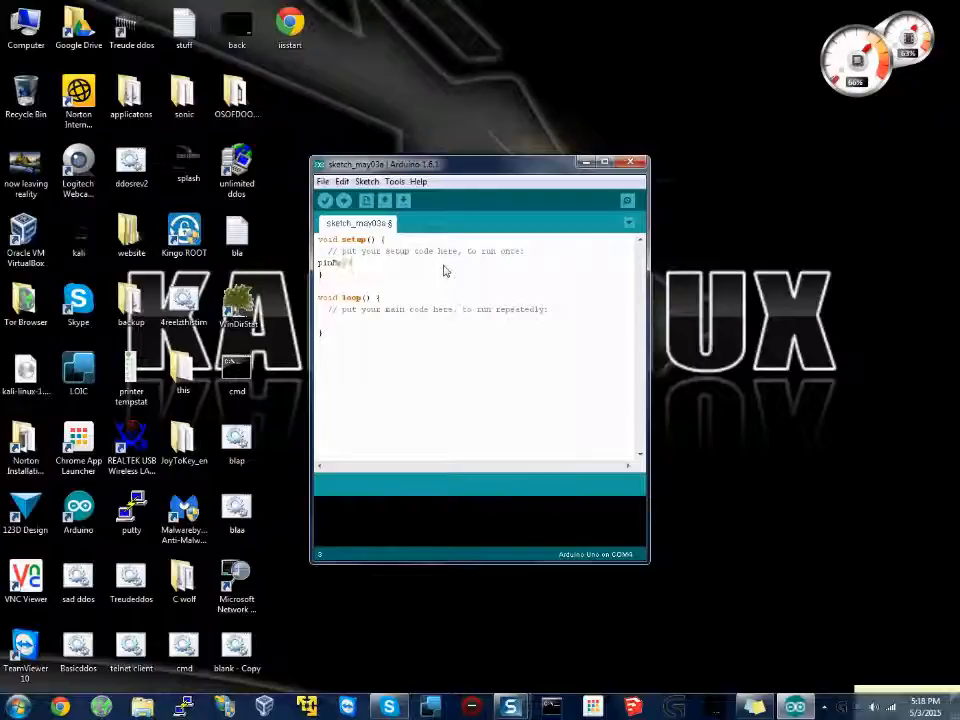
type("pinMode(1,OUTPUT")
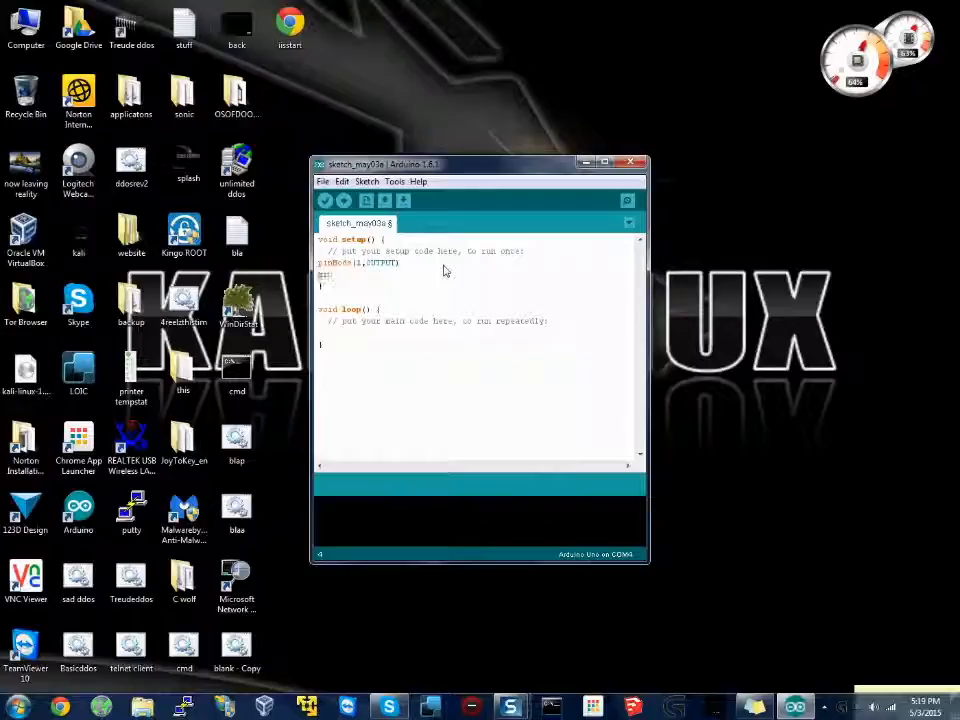
type("pinMode(2,")
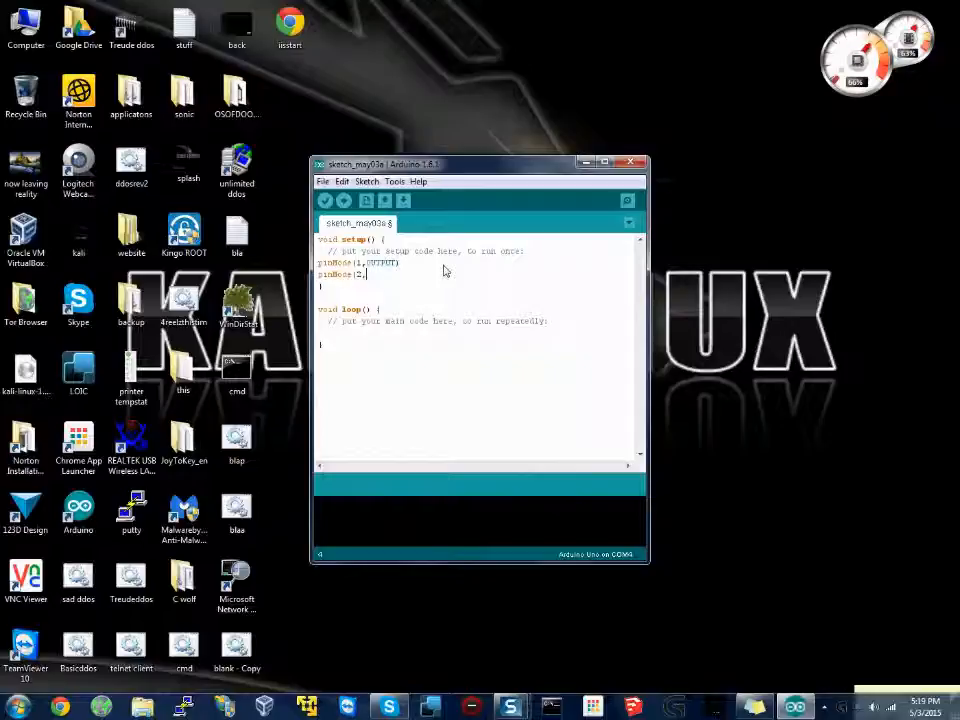
type("OUTPUT)")
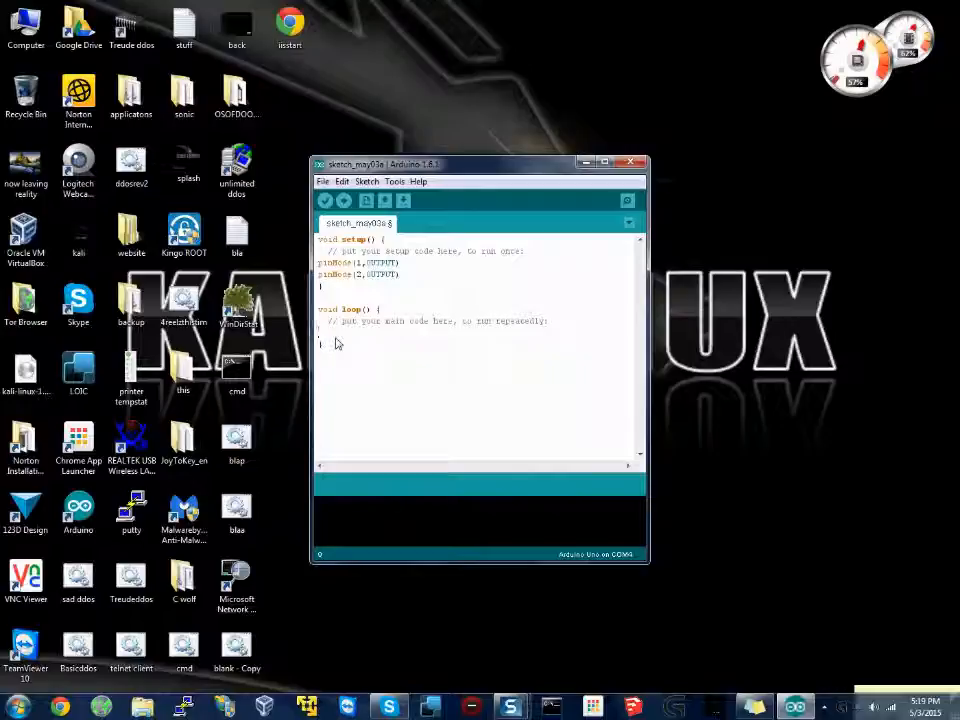
- Add digitalWrite(1,HIGH); as the first line of loop()
type("digital")
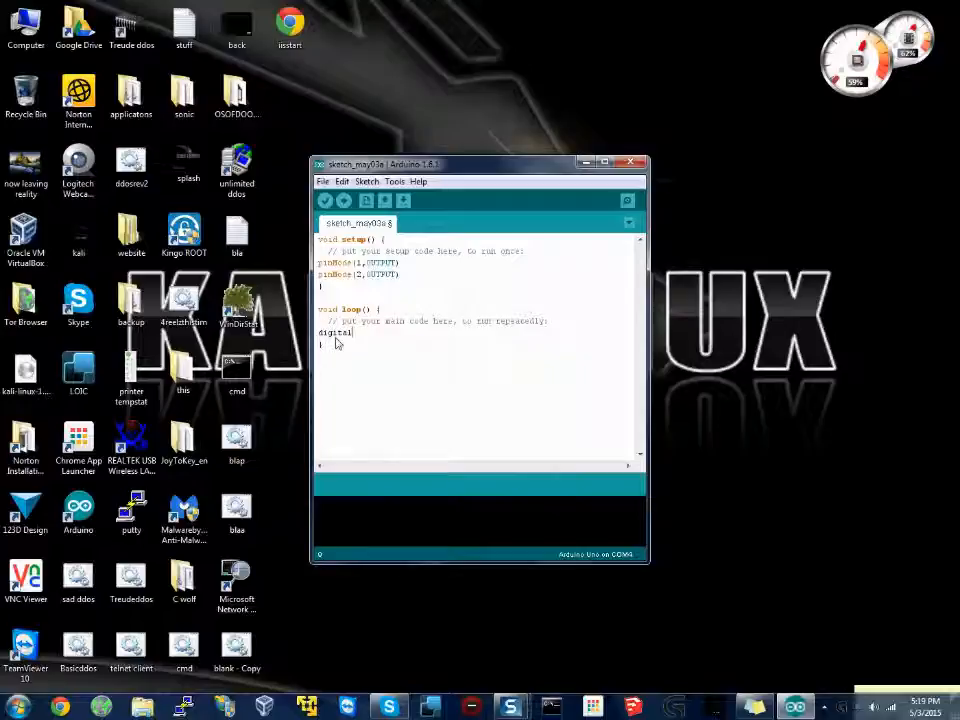
type("Write")
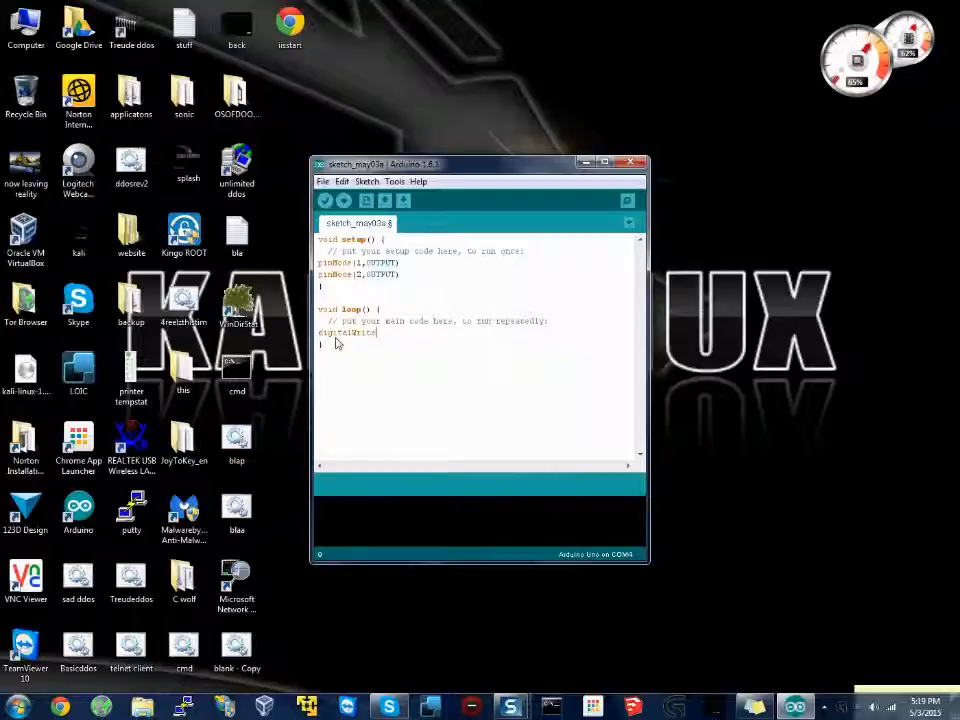
type("()")
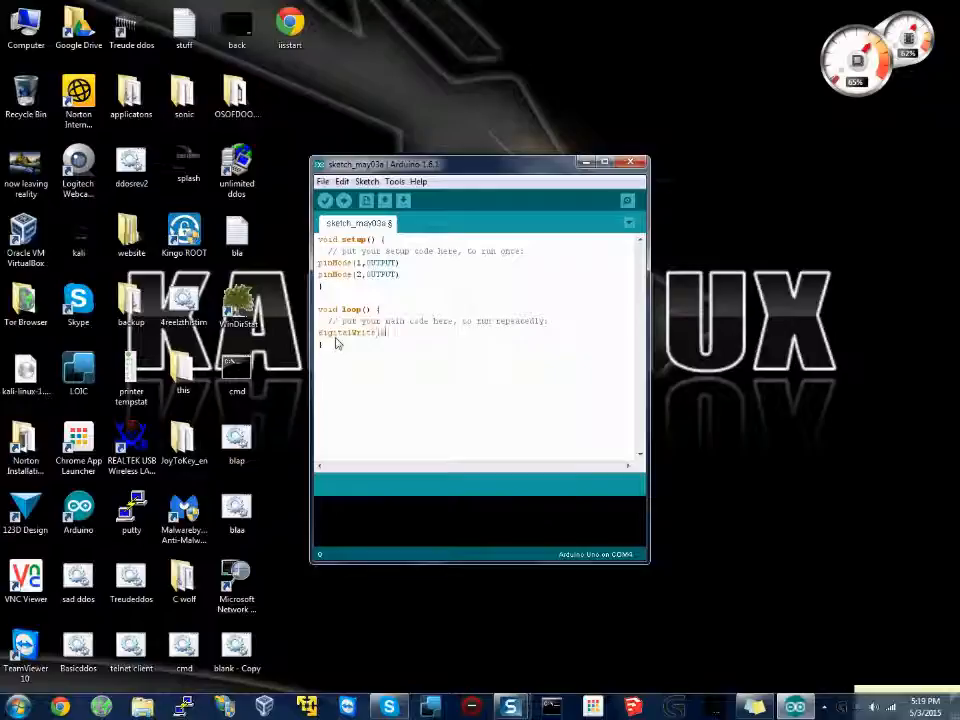
type("1,")
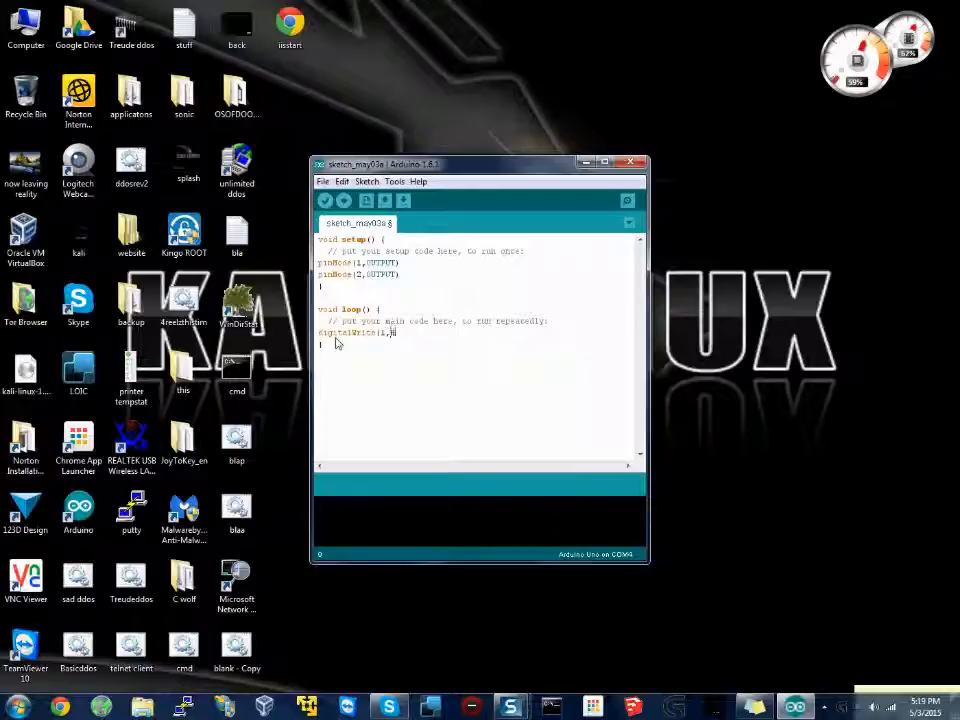
type("HIGH")
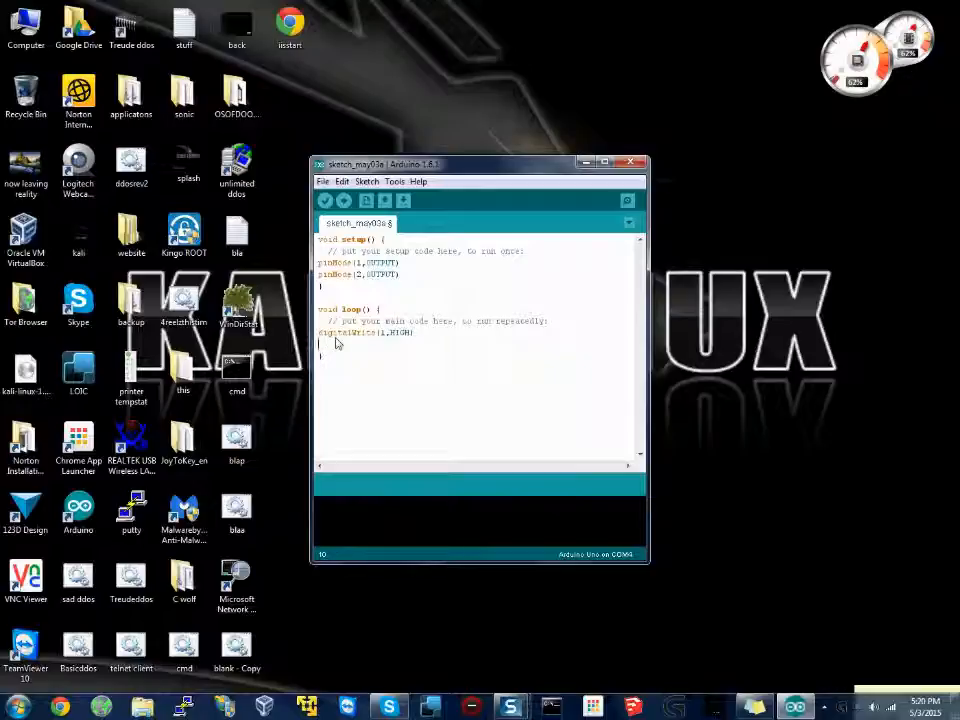
- Follow it with a delay(1000); line
type("delay")
left_click(366, 332)
type(";")
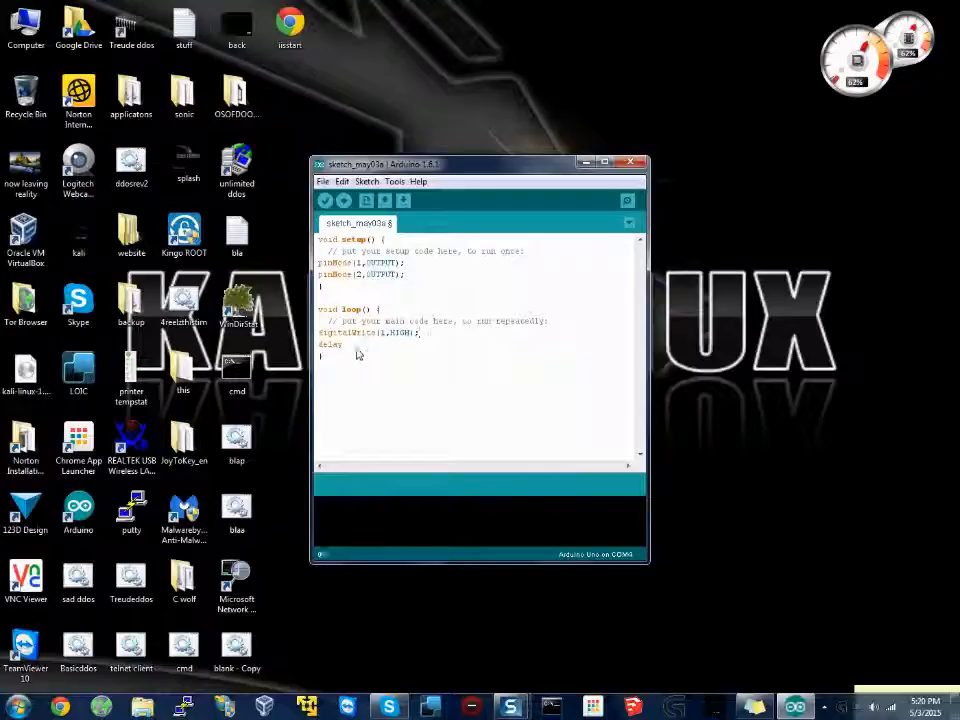
type("(")
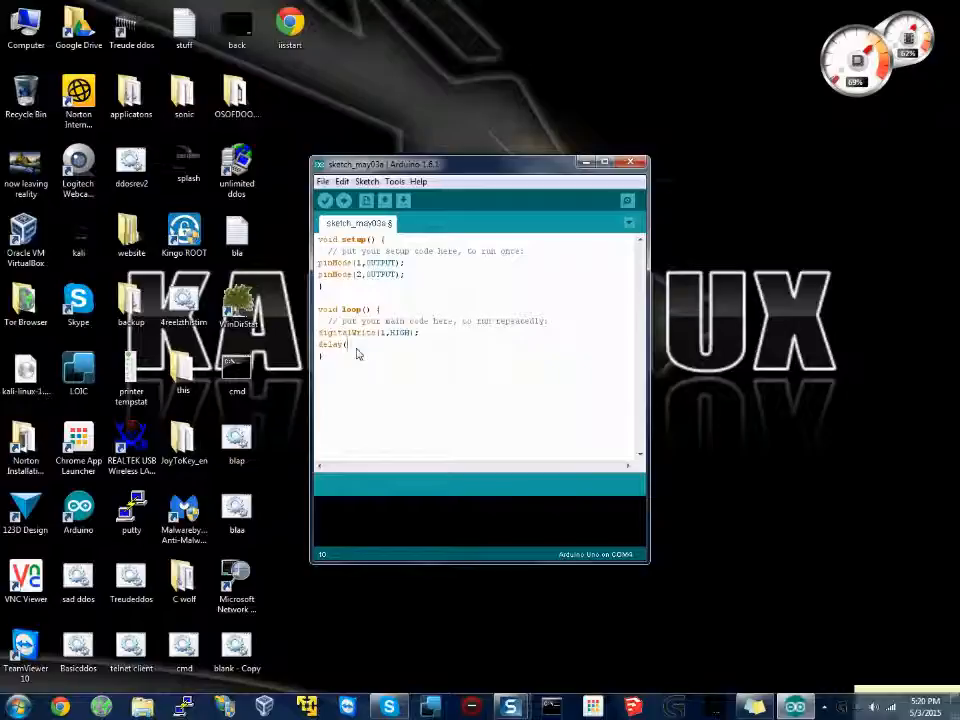
type("1000);")
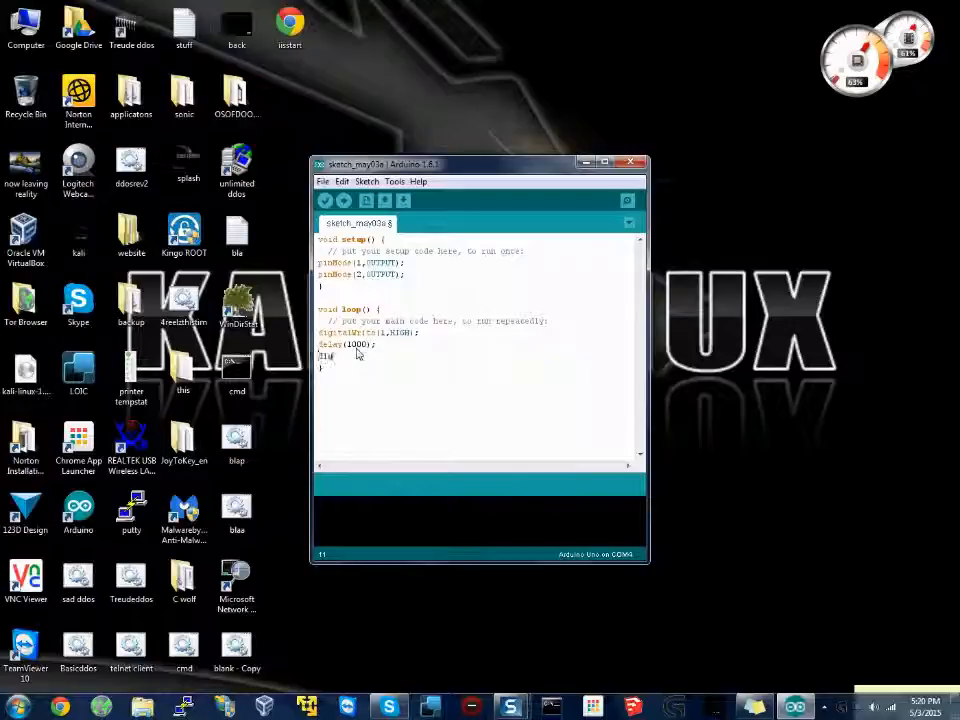
- Add digitalWrite(1,LOW); and digitalWrite(2,HIGH); lines to loop()
type("digitalWrite(")
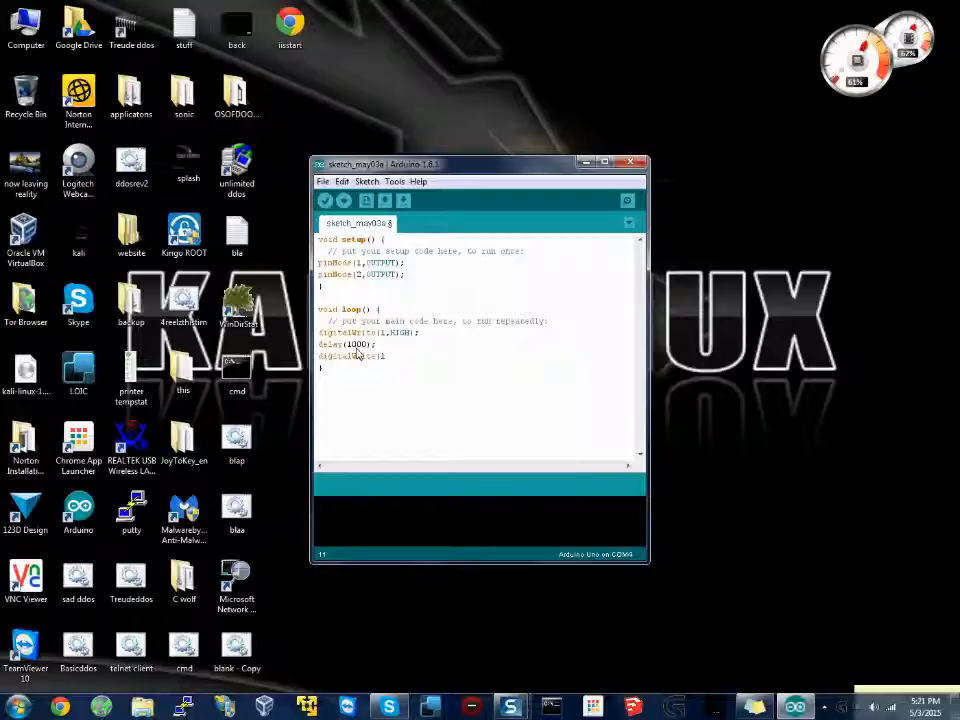
type("1,")
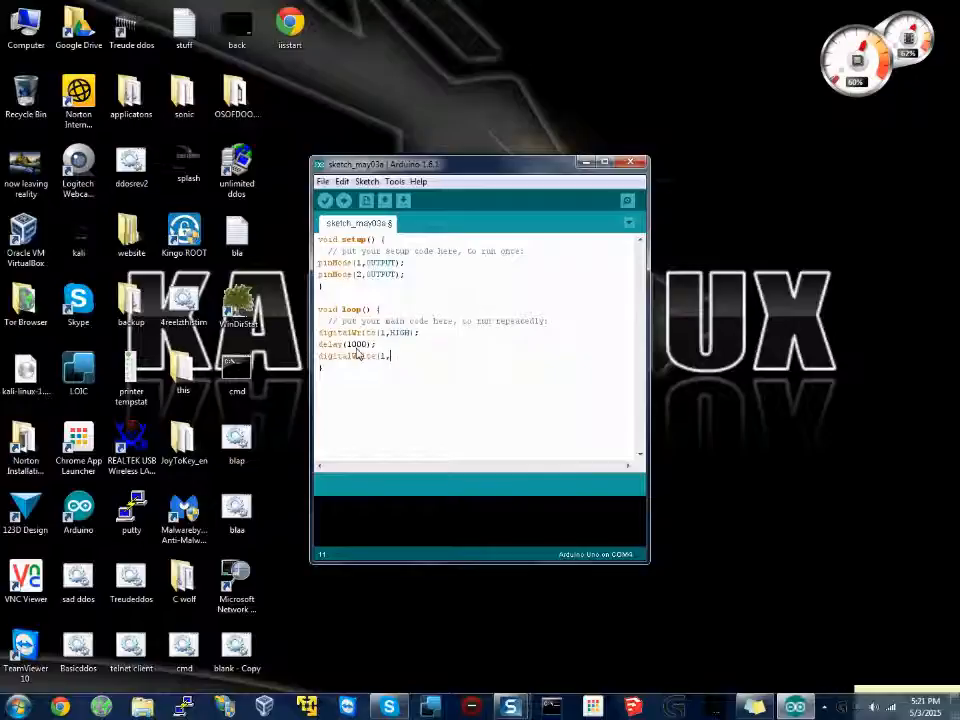
type("LOW)")
type("digitalWrite(")
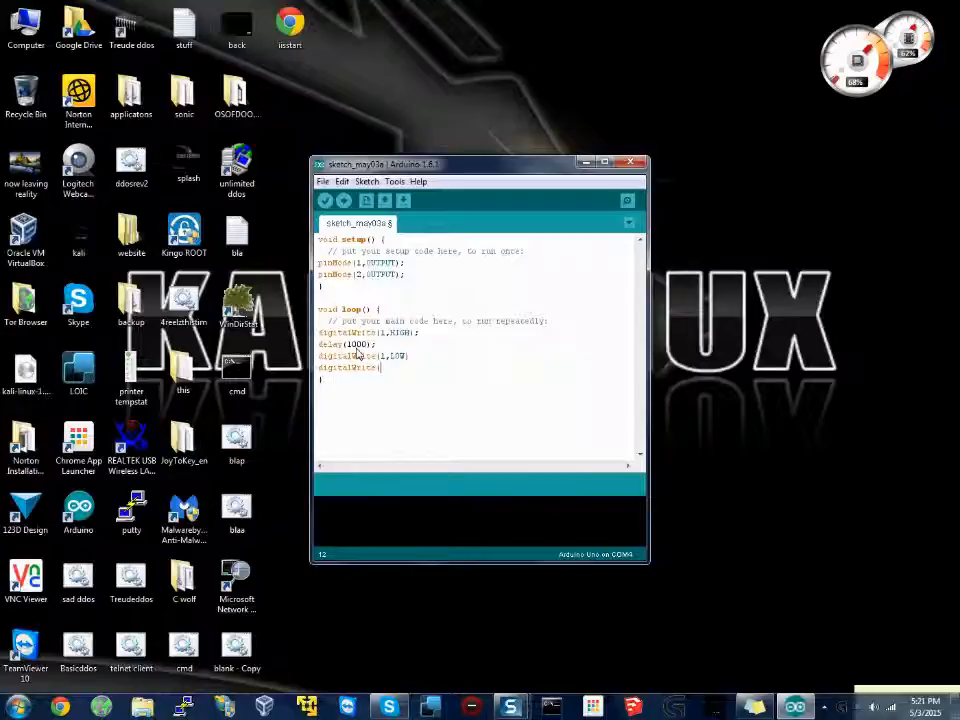
type("2,HIGH)")
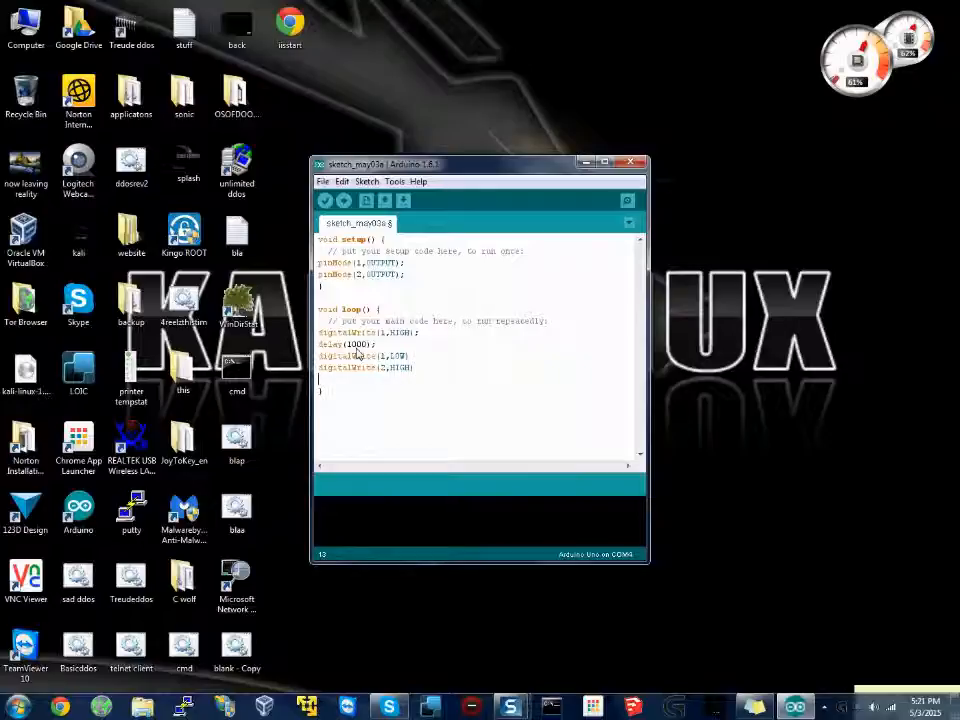
- Add a delay line and a final digitalWrite setting the pin LOW
type("delay")
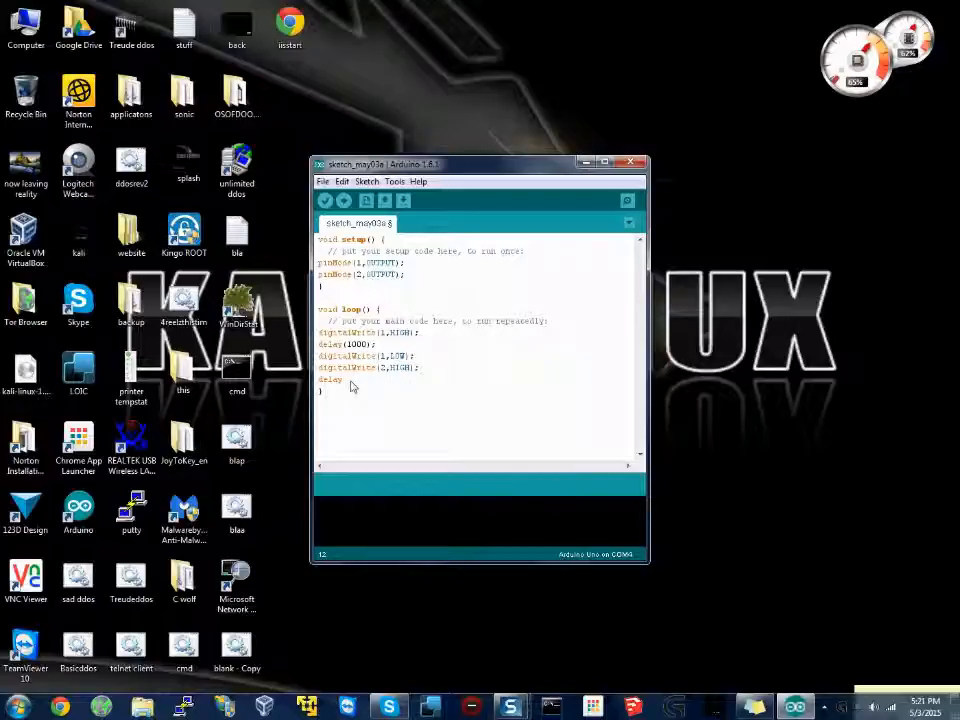
type("(")
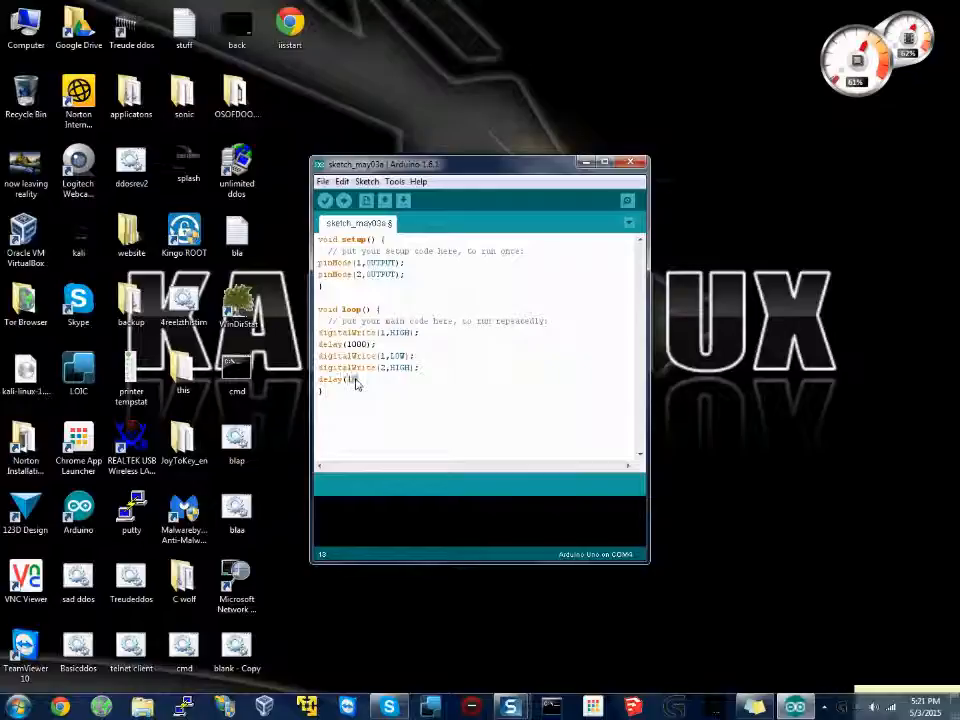
type("100);")
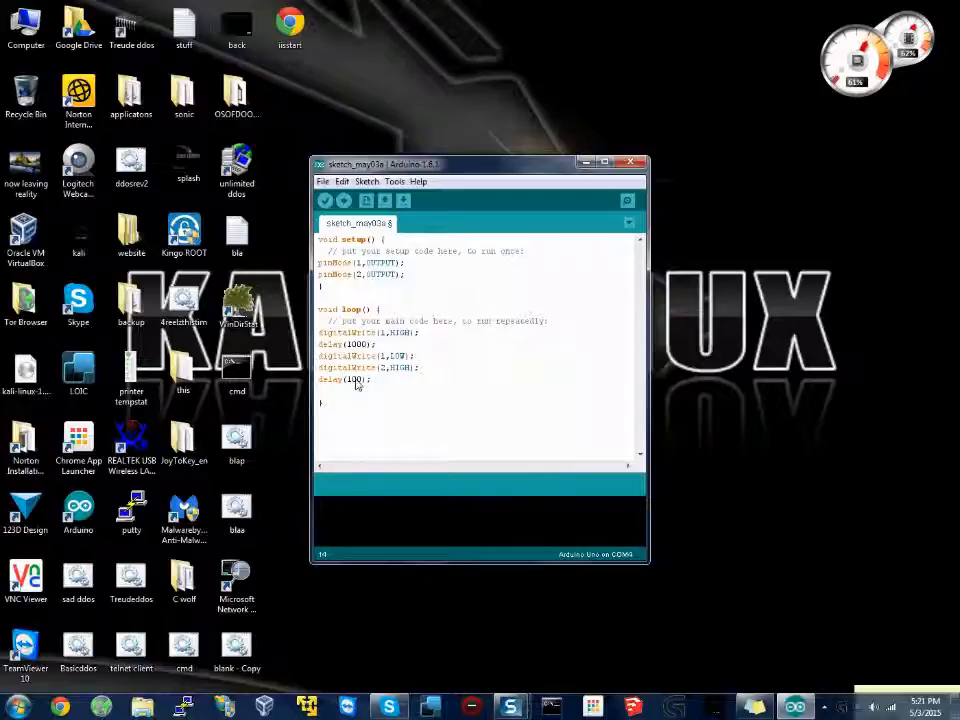
type("digitalWrite(2,")
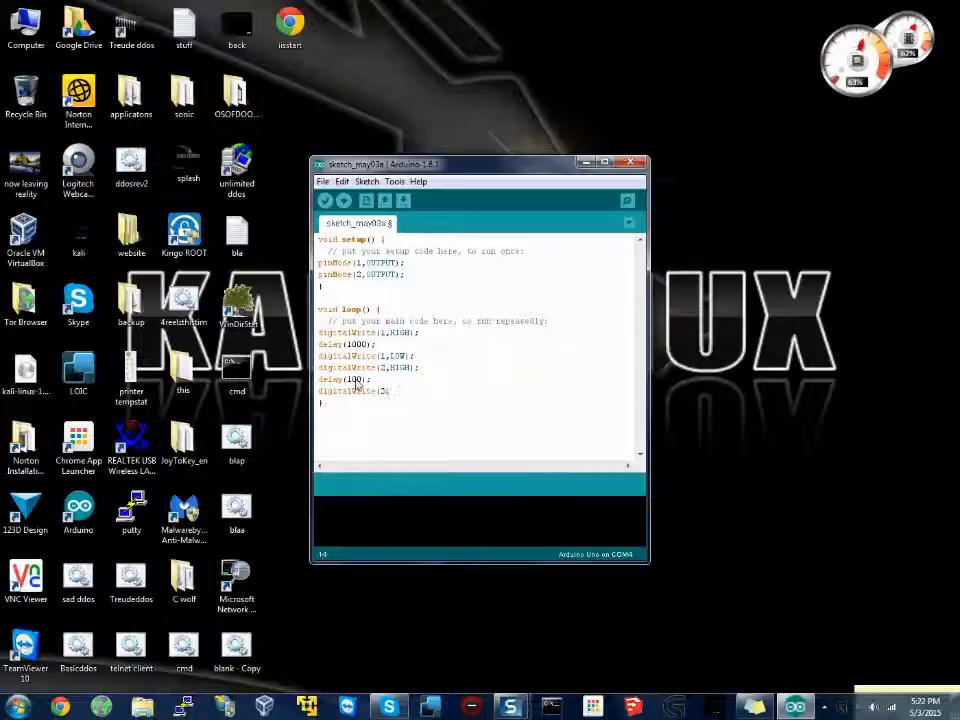
type("1")
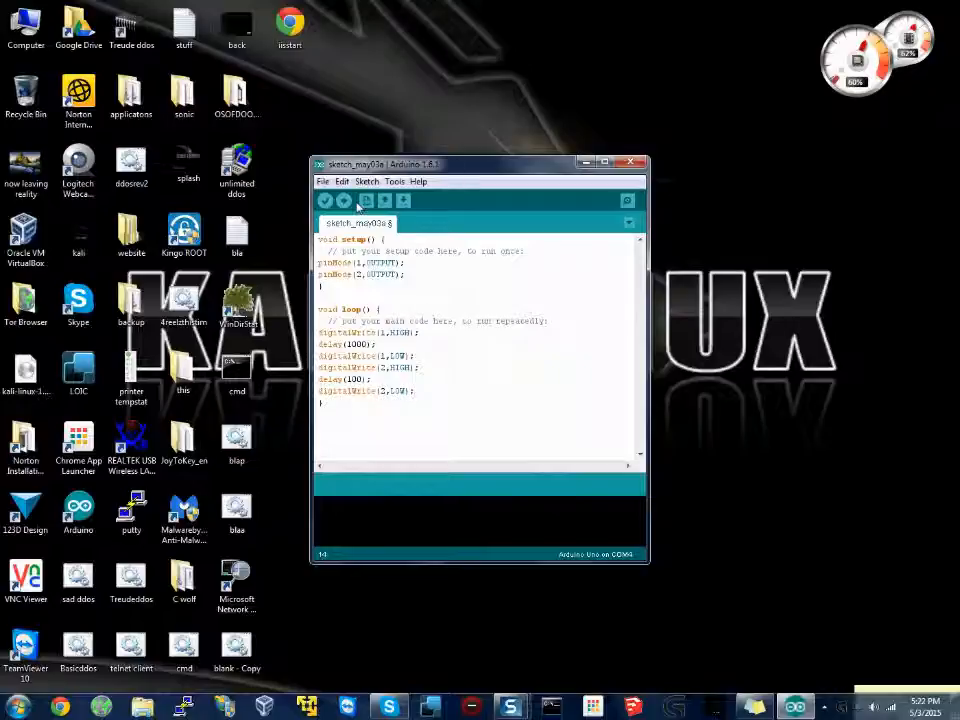
- Upload the sketch, saving it in the Arduino folder, until Done uploading appears
left_click(344, 200)
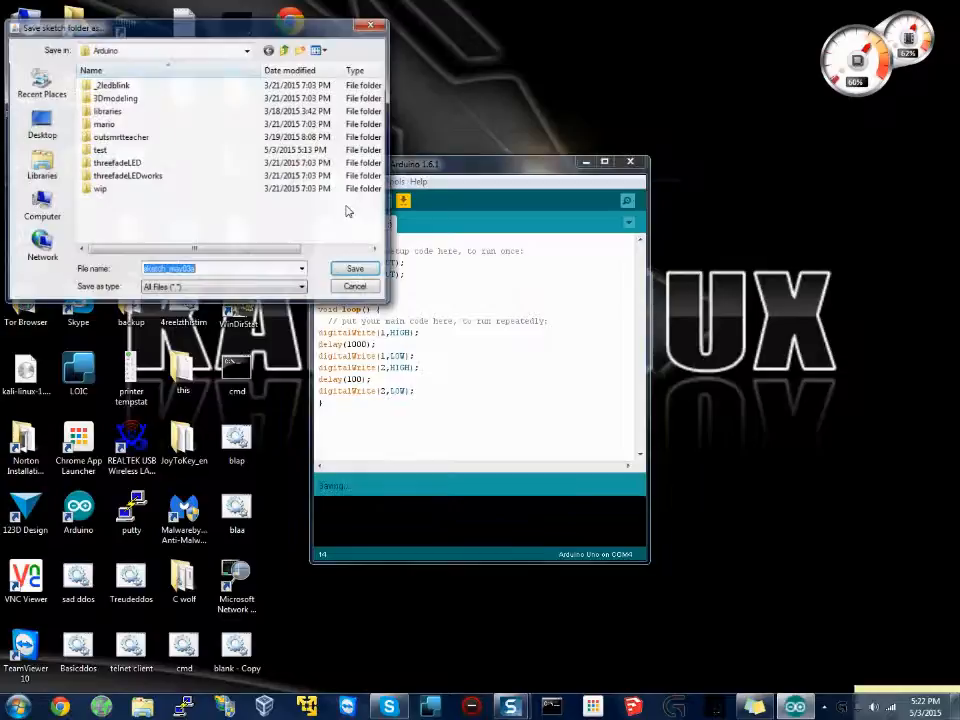
left_click(356, 268)
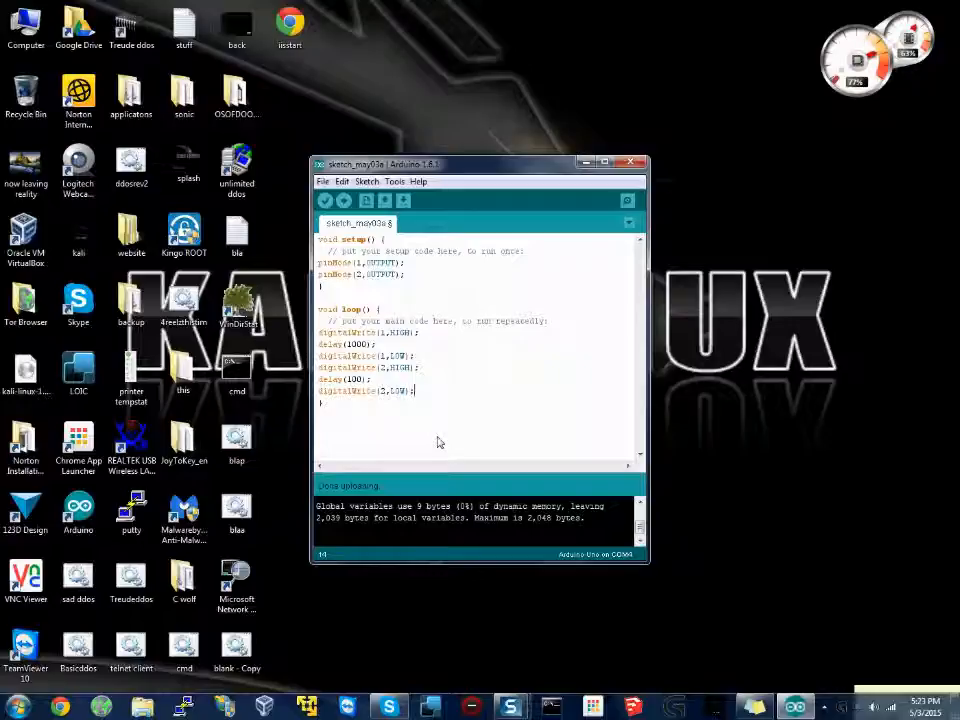
left_click(324, 180)
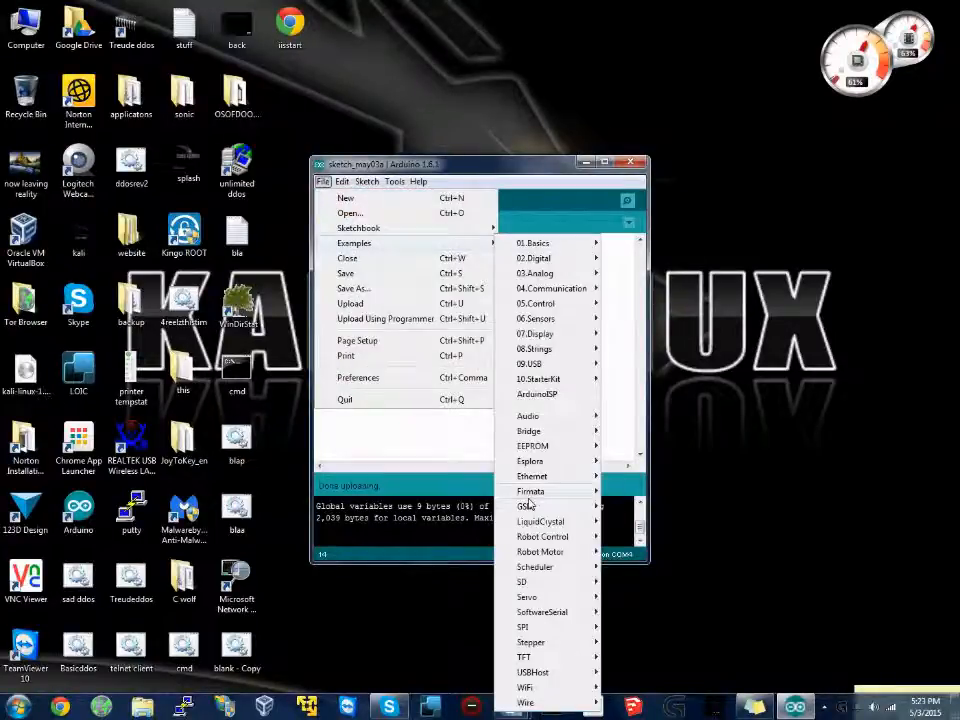
mouse_move(522, 628)
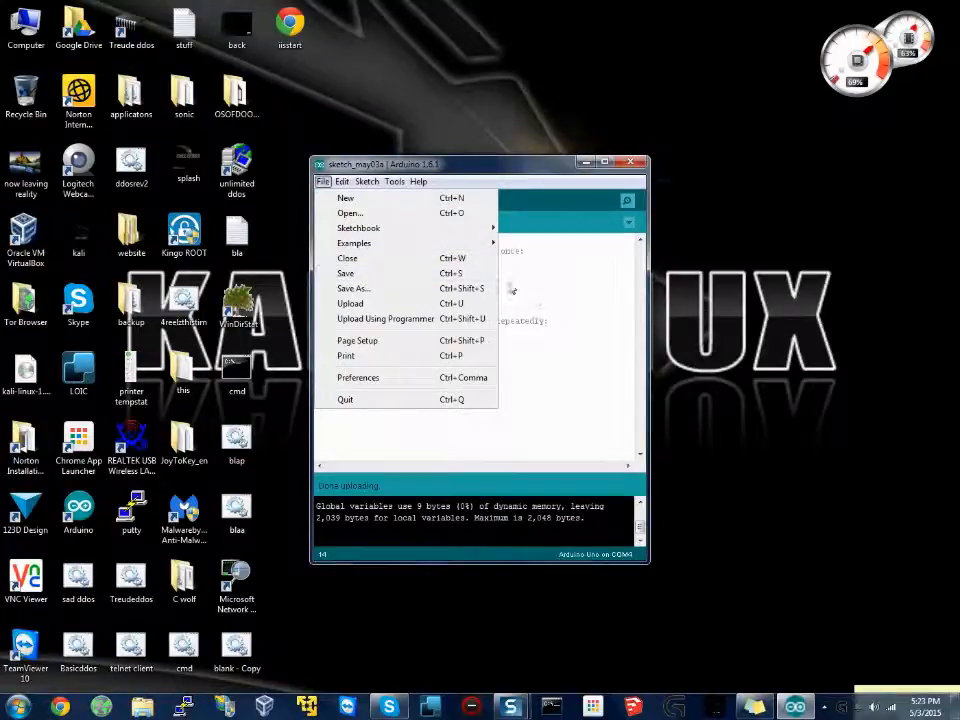
- Browse File > Examples to open a Robot Control example sketch
left_click(354, 244)
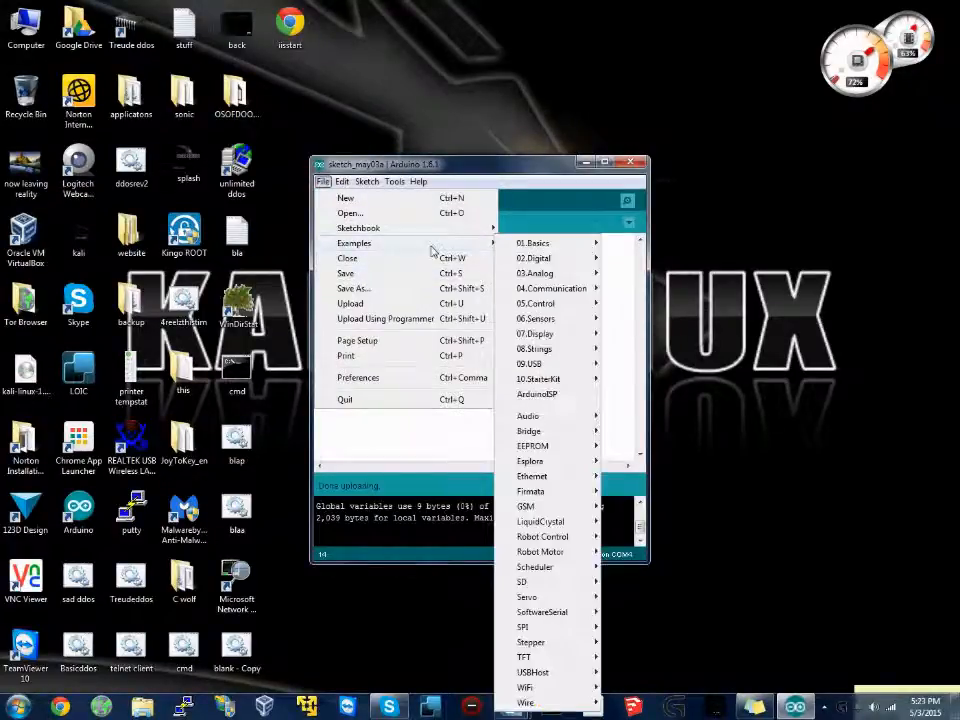
mouse_move(540, 520)
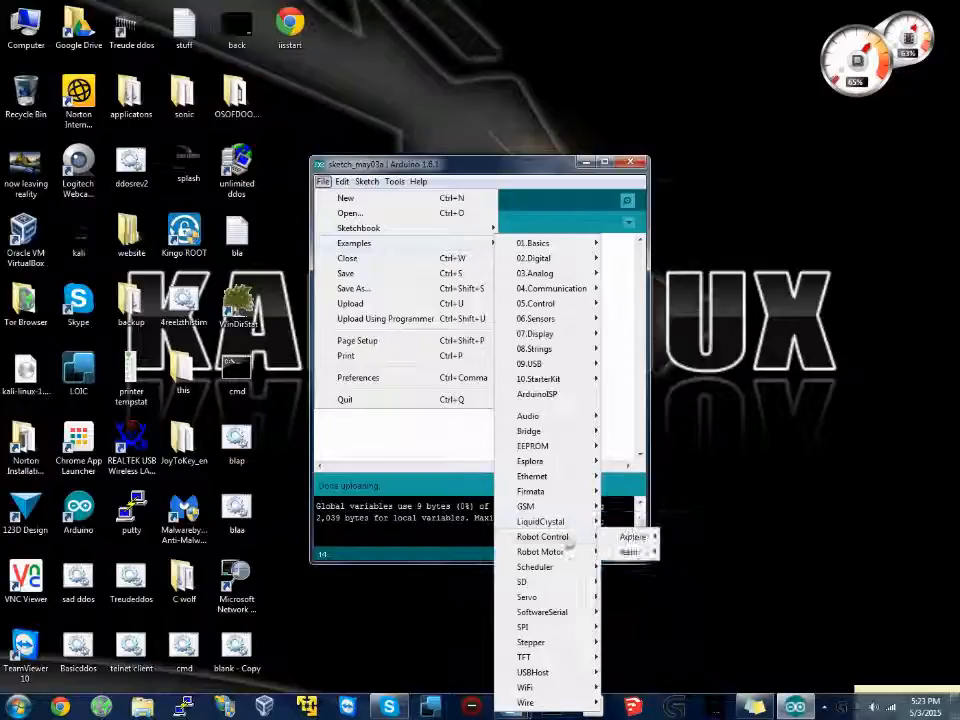
mouse_move(540, 536)
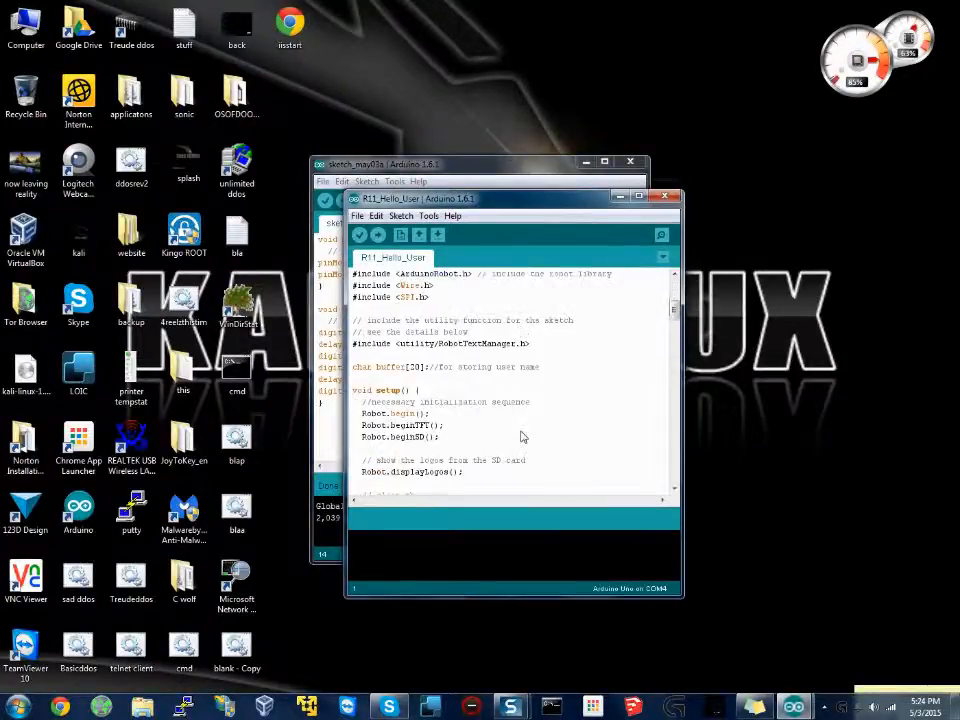
- Scroll through the example code, then close the IDE windows to reach the Save changes prompt
scroll("down", 3)
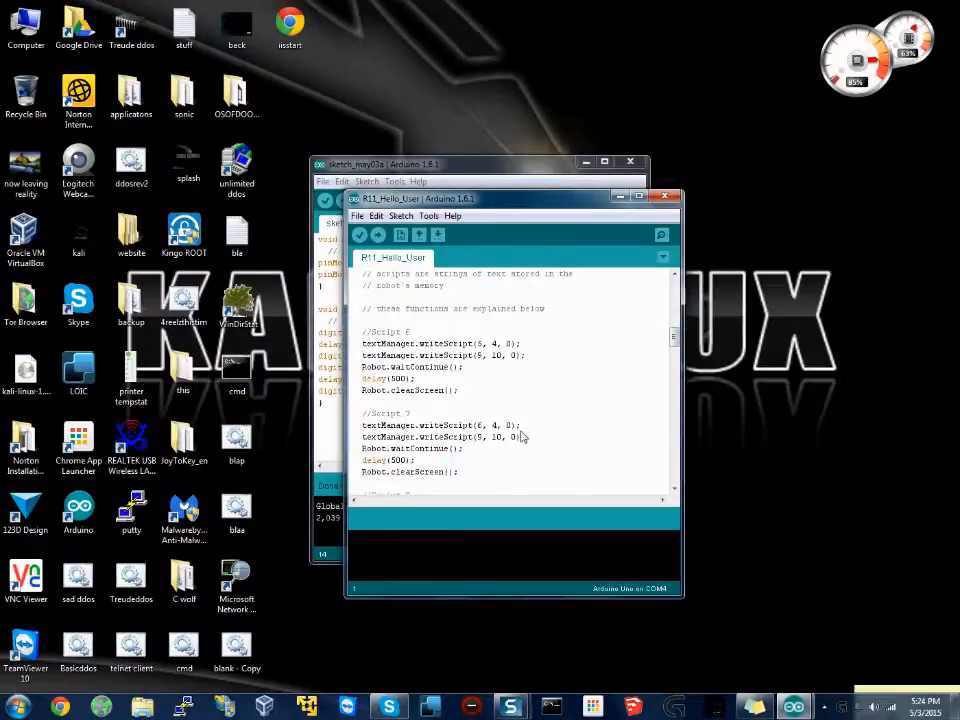
scroll("down", 3)
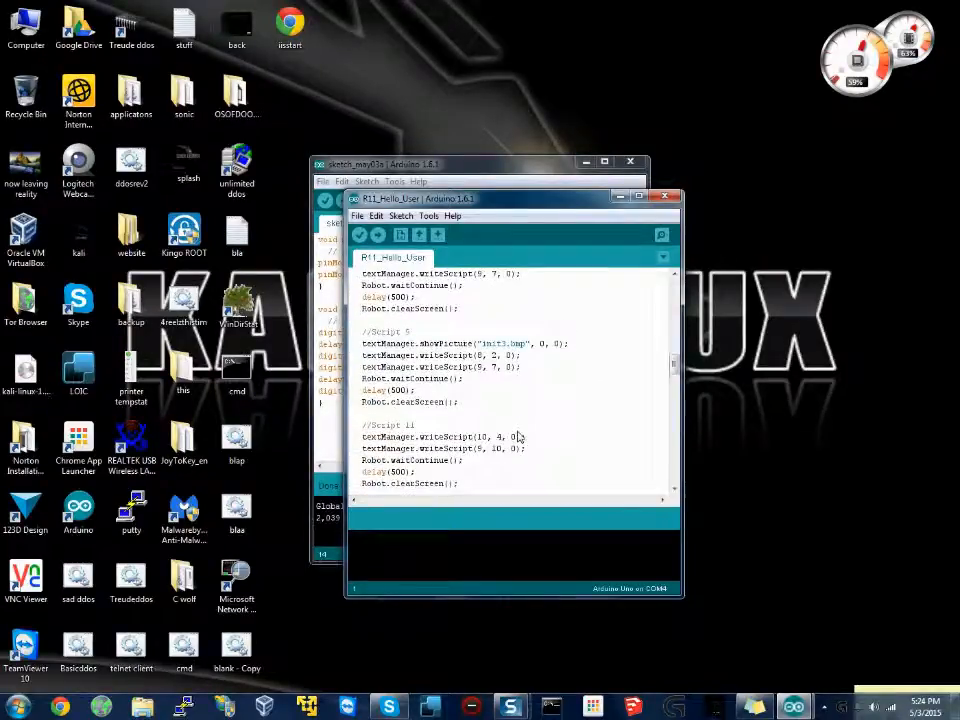
scroll("down", 3)
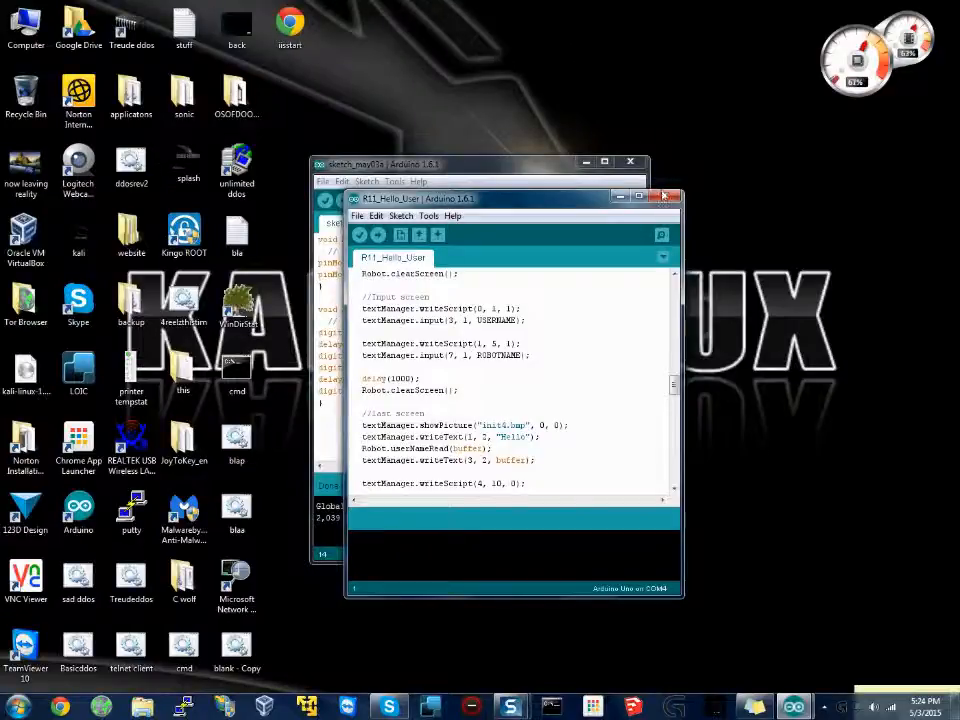
left_click(664, 196)
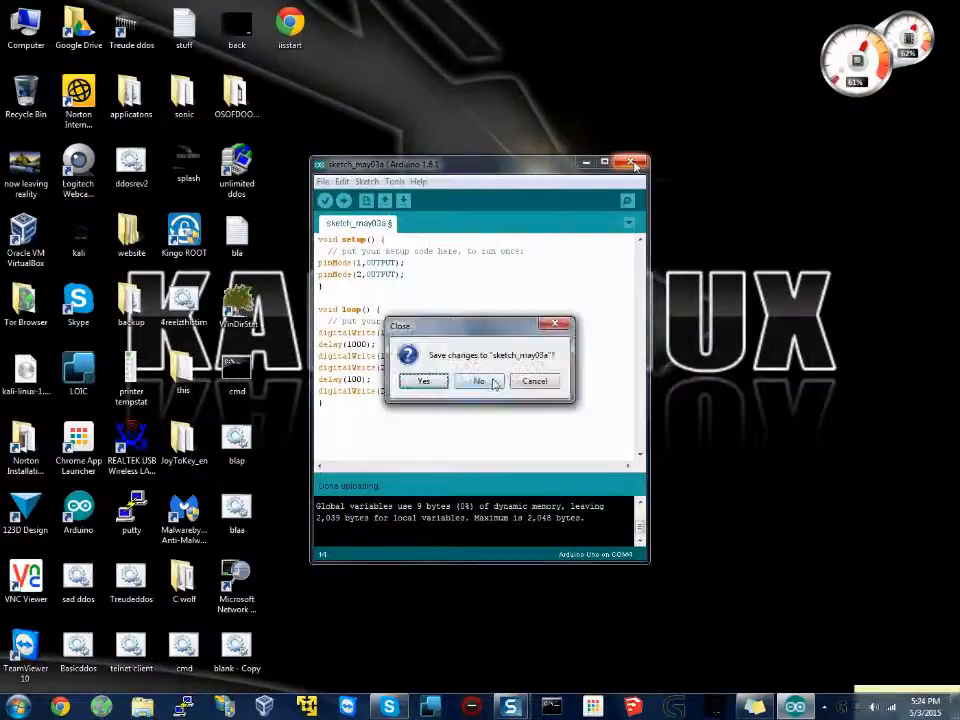
- Discard changes, create a new Text Document on the desktop and open it in Notepad
left_click(478, 380)
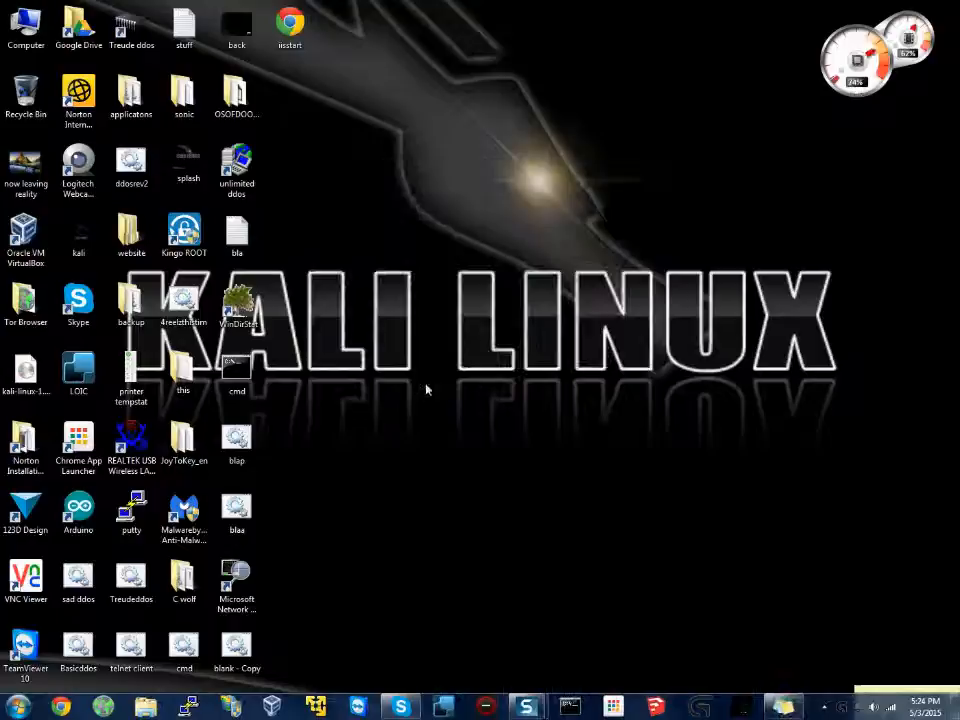
right_click(428, 388)
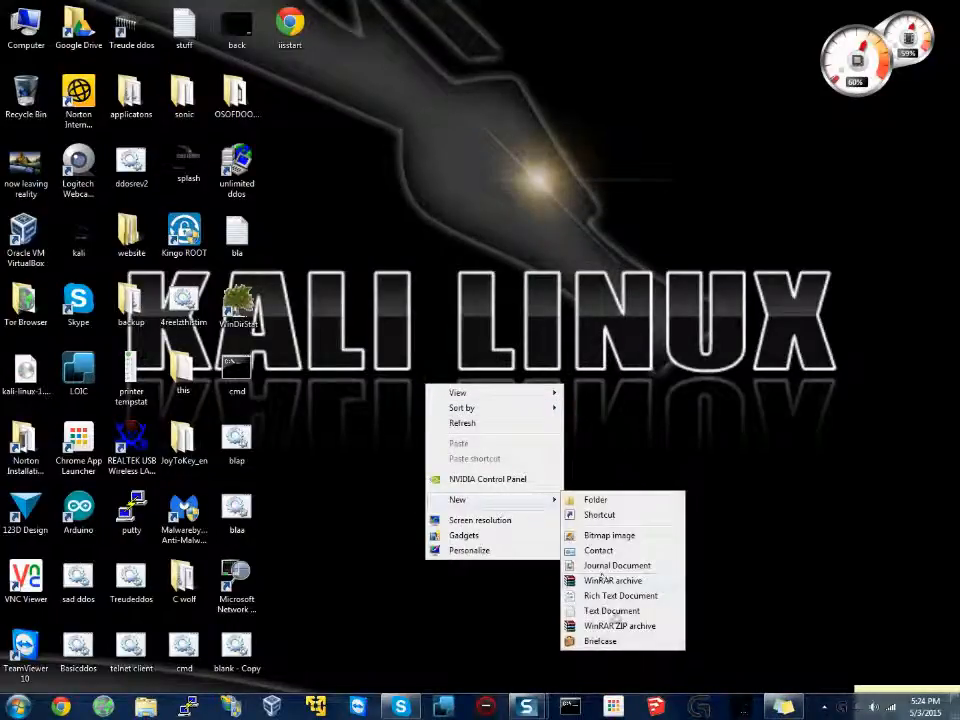
left_click(612, 610)
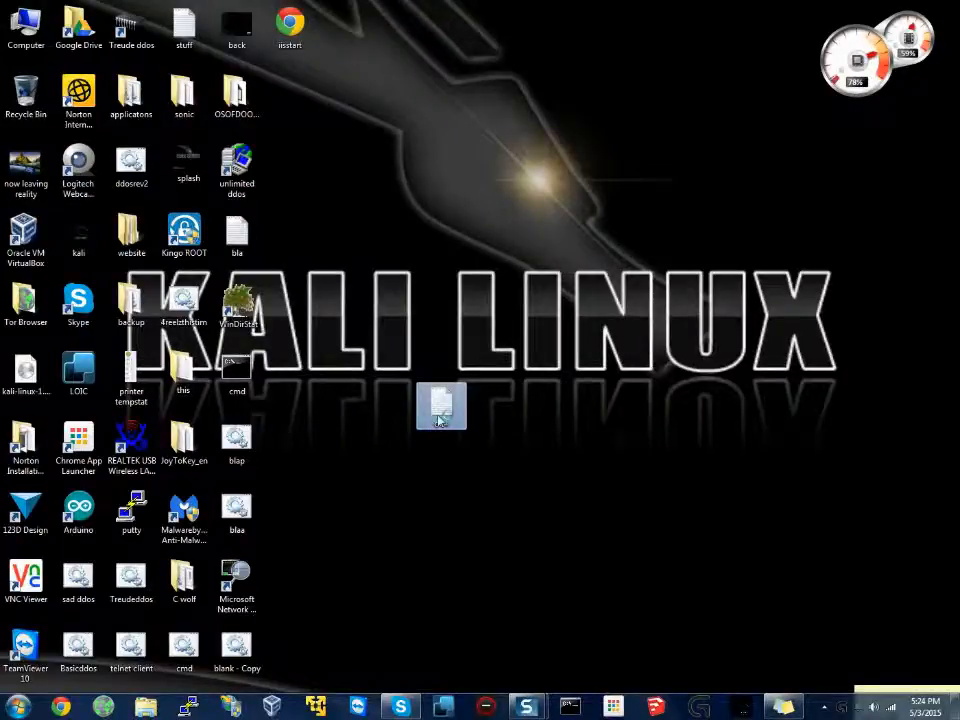
double_click(440, 404)
type("voidloop")
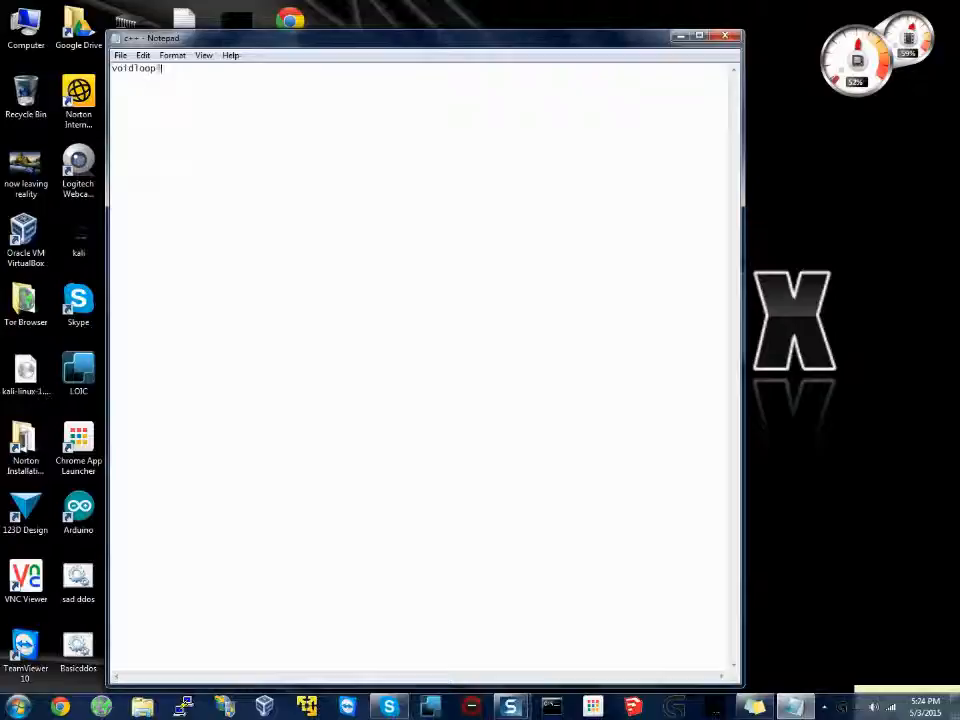
- Write void setup() with a pinMode(1,OUTPUT); line in Notepad
type("()")
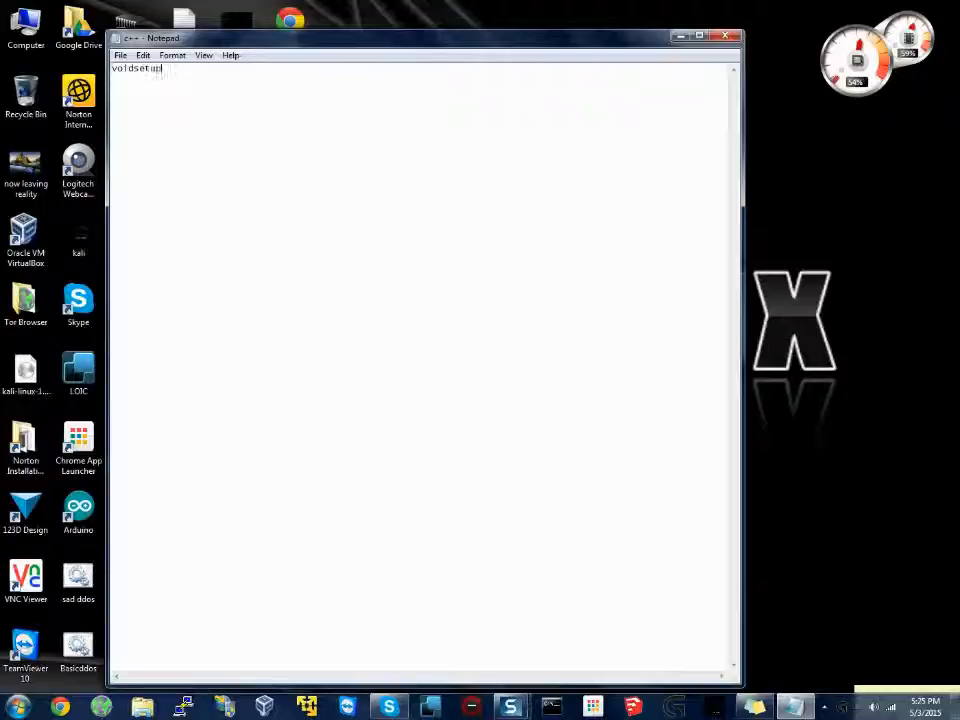
type("()")
type("pinMode(")
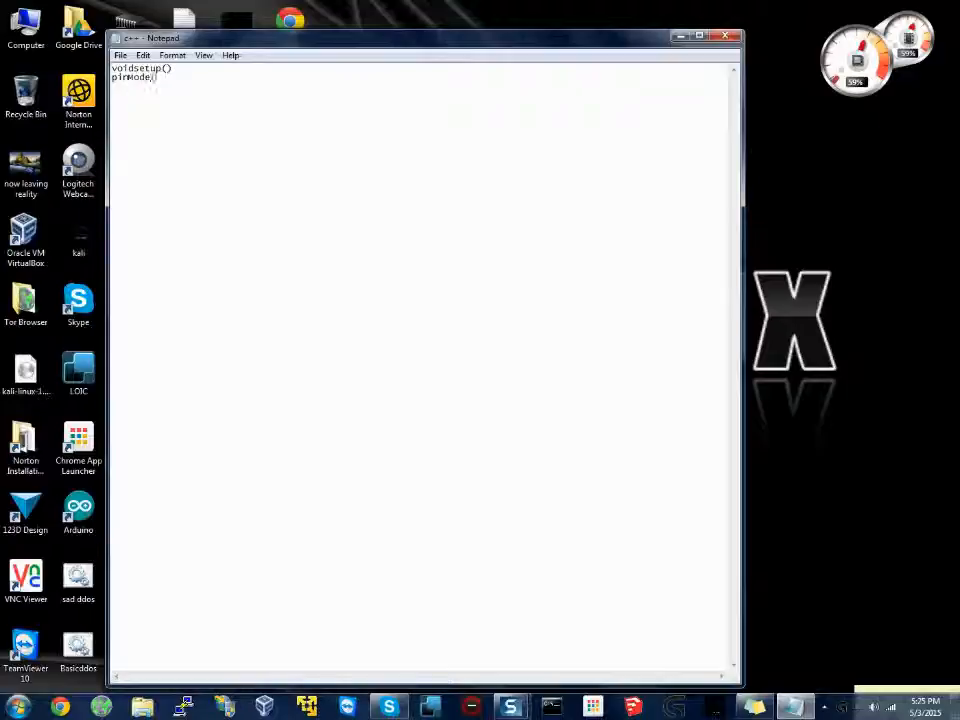
type("1,")
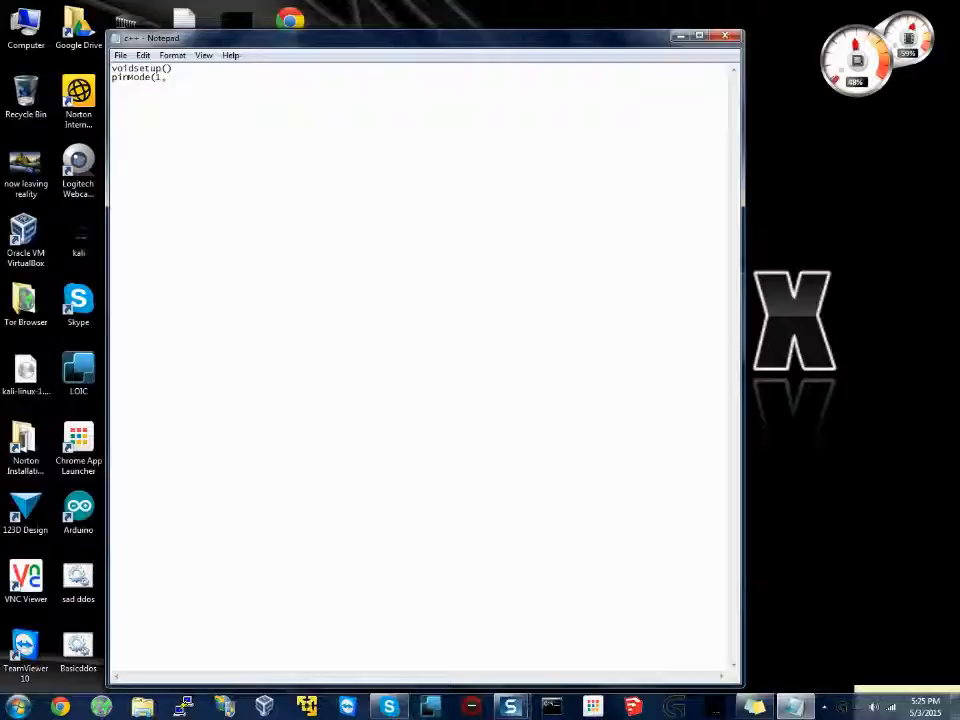
type("OUTPUT")
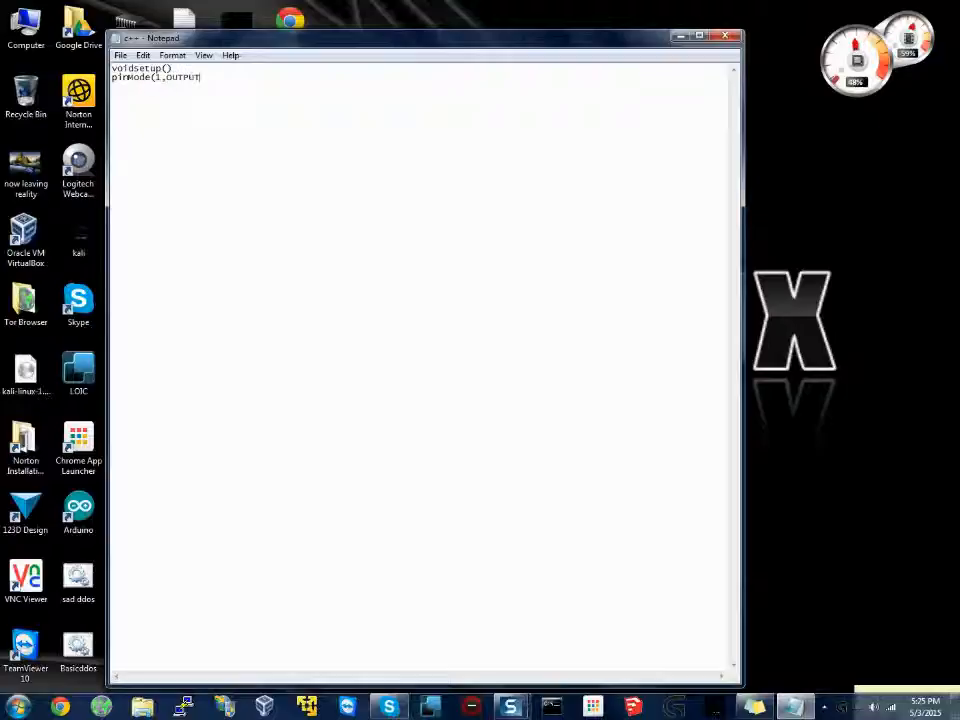
type(");")
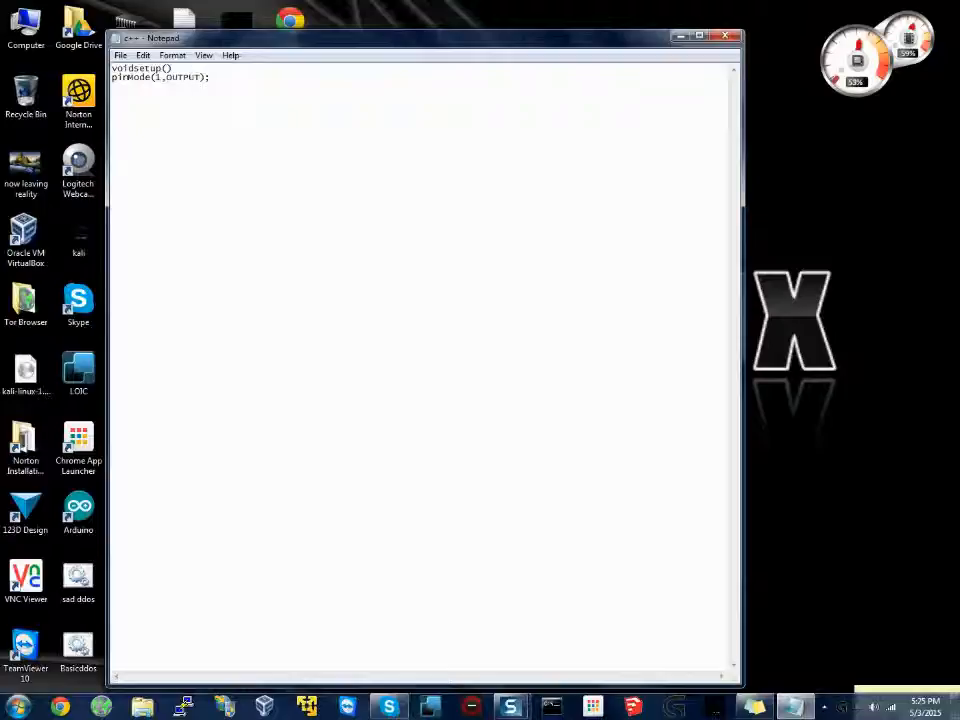
- Close setup with a brace and begin the void loop() declaration, fixing a typo
type("voi")
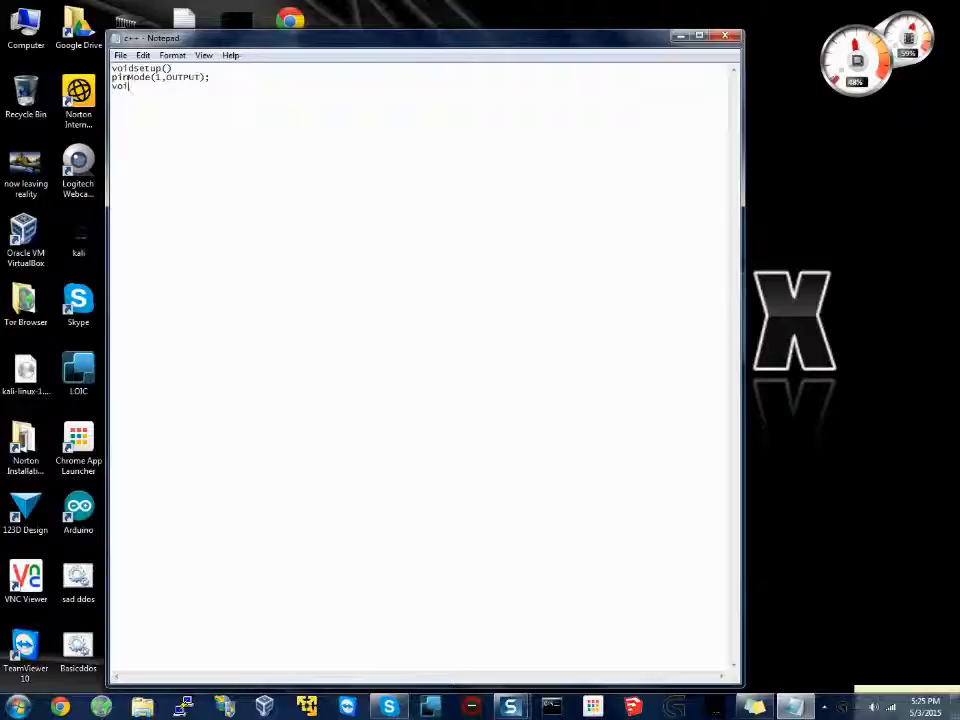
key("BackSpace")
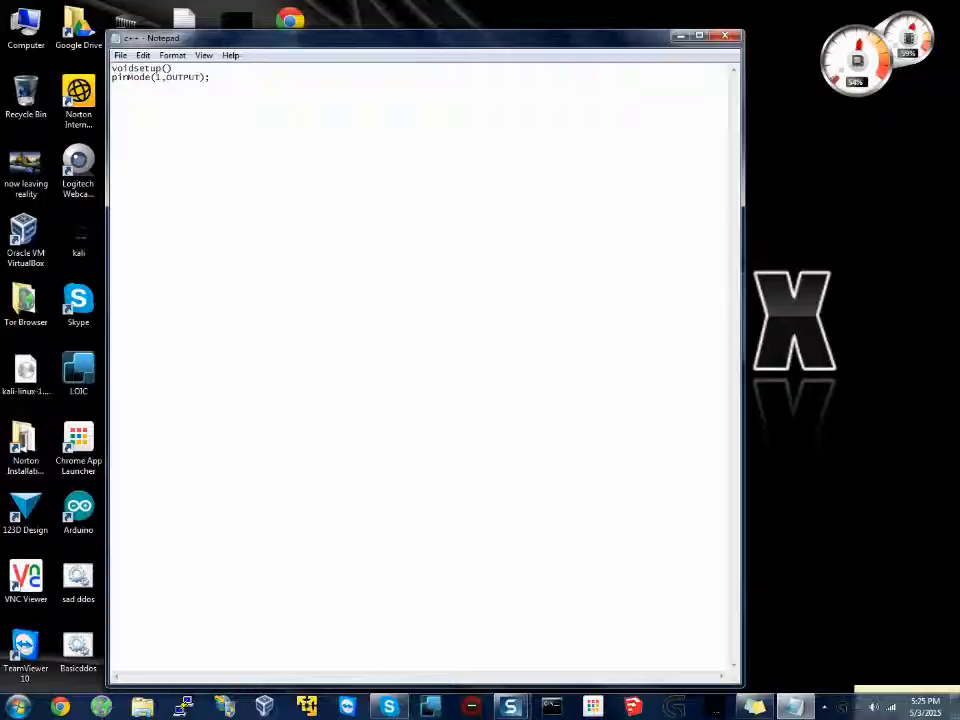
type("{")
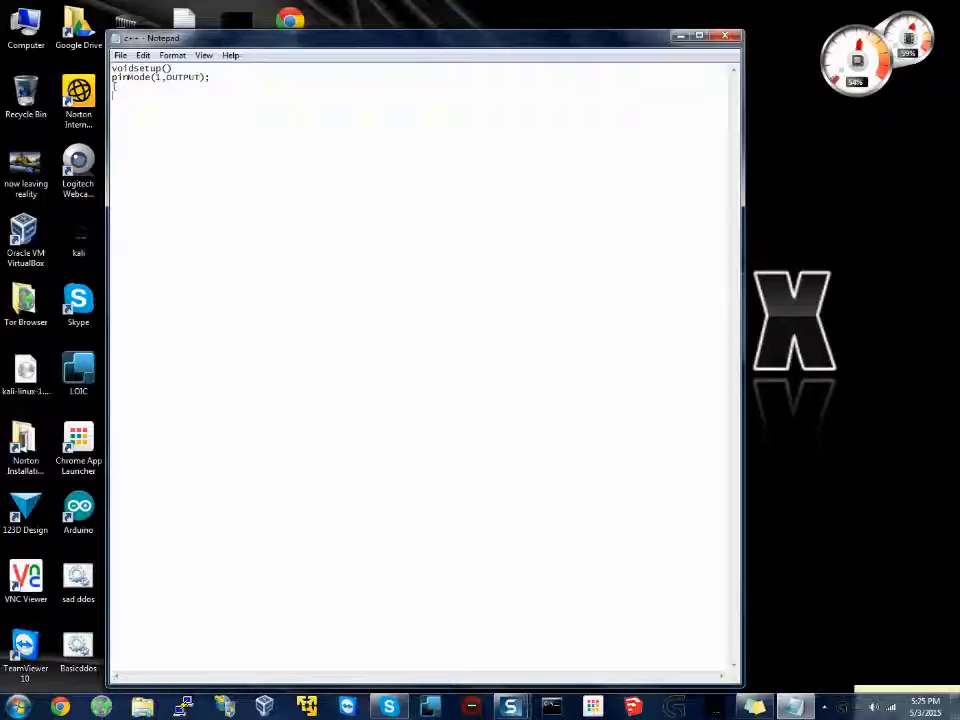
type("voidloop(")
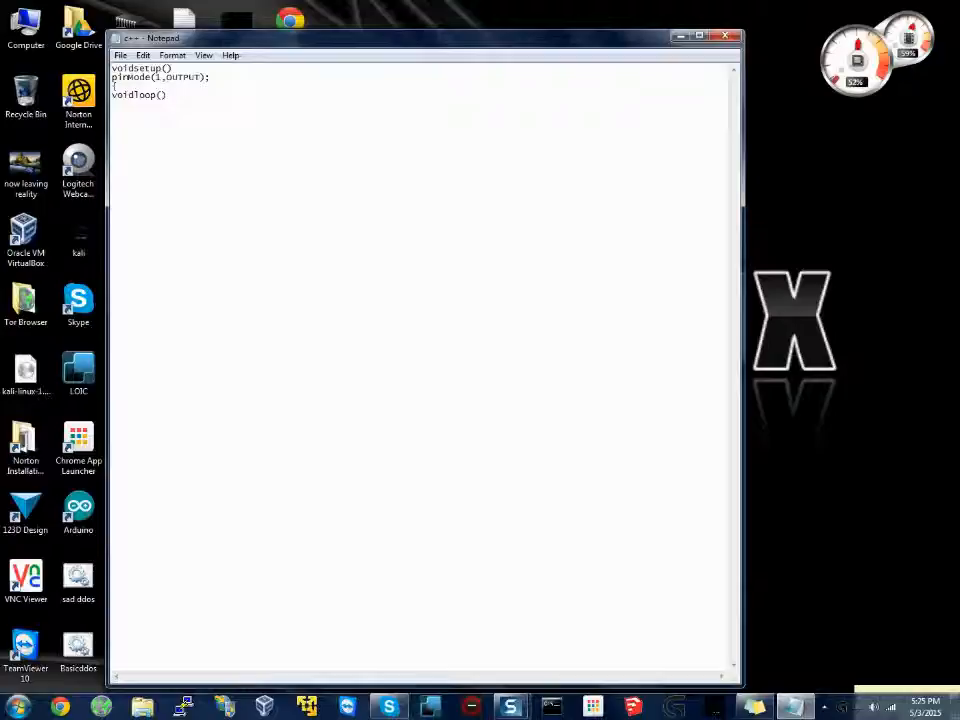
- Write digitalWrite(1,HIGH); and a delay line inside loop()
type("digitalW")
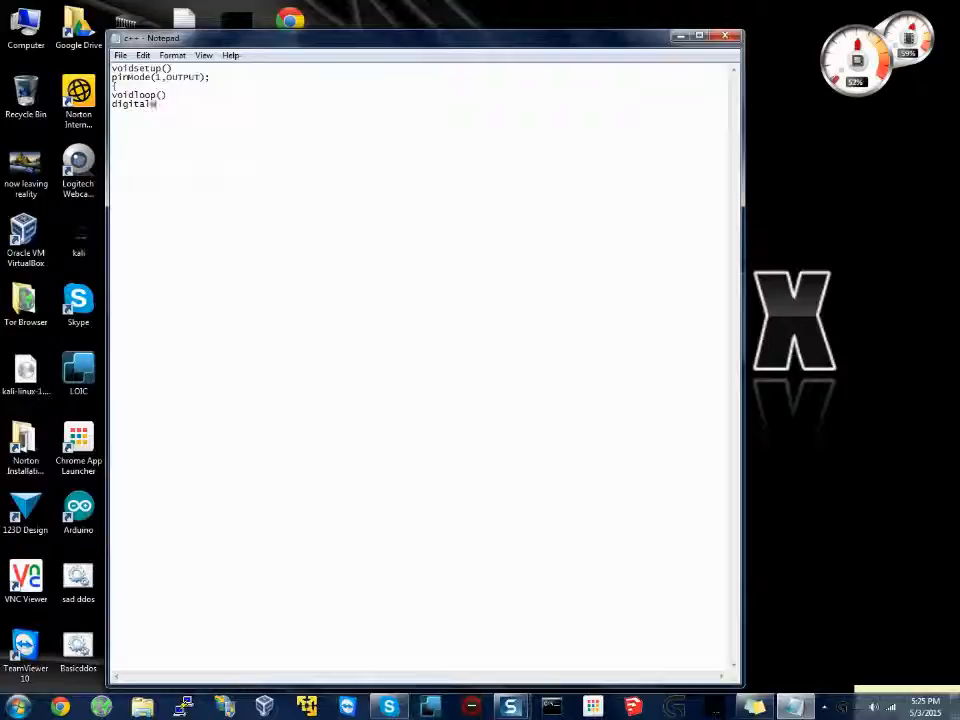
type("write")
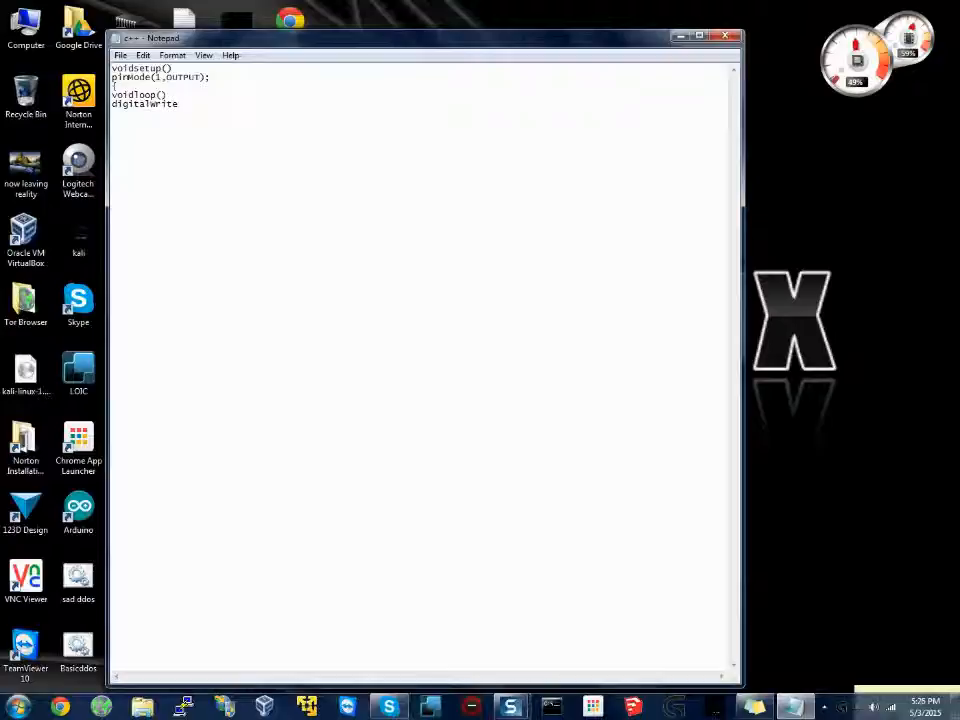
type("(1")
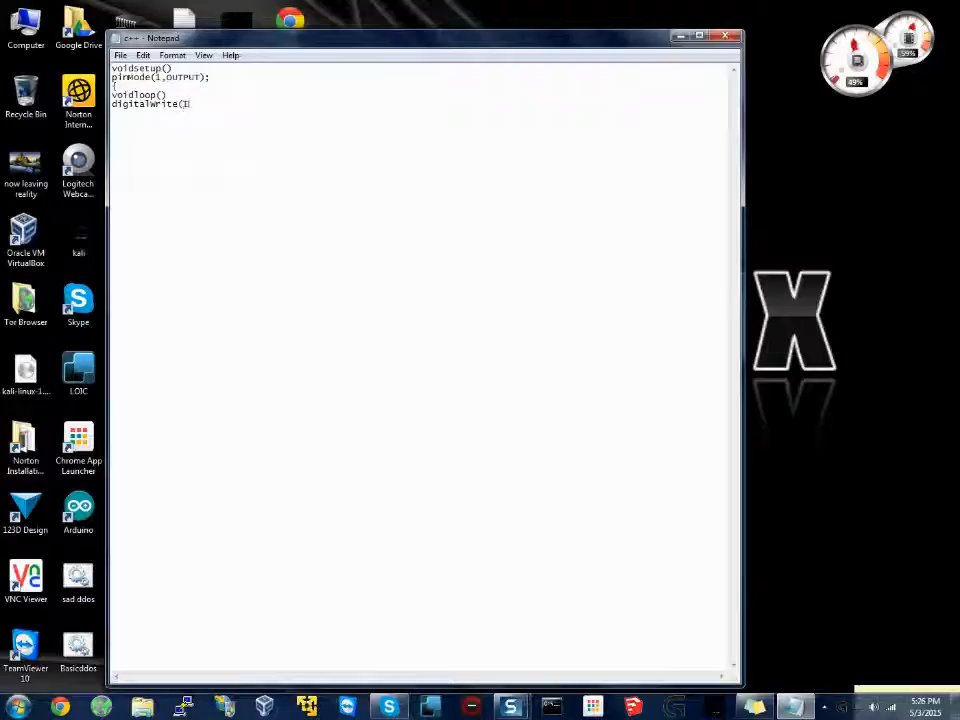
type("1,")
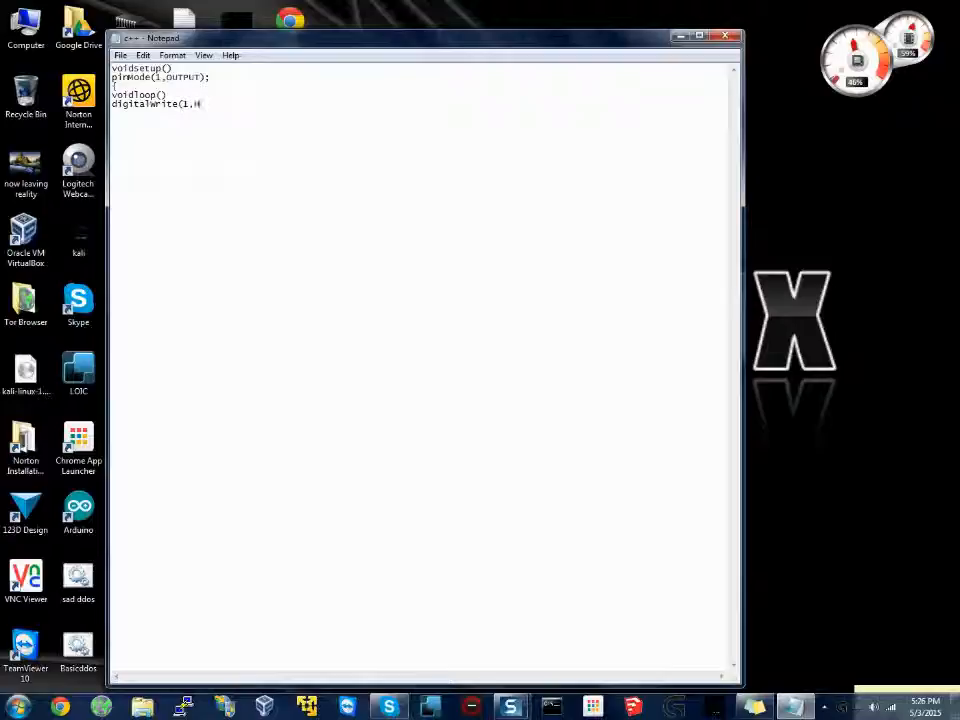
type("HIGT")
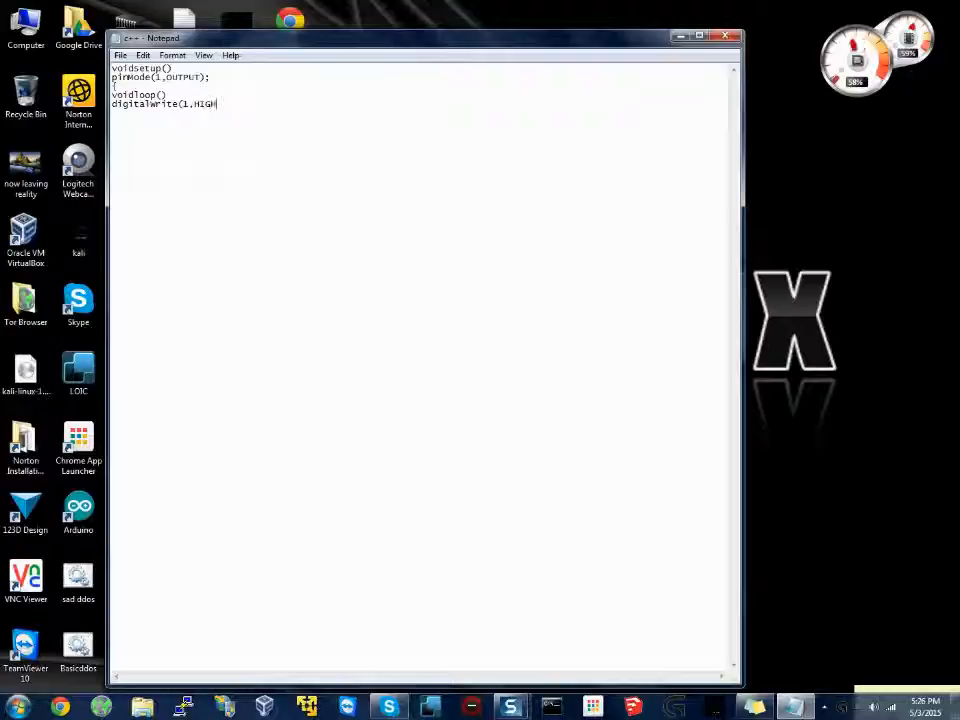
type("T")
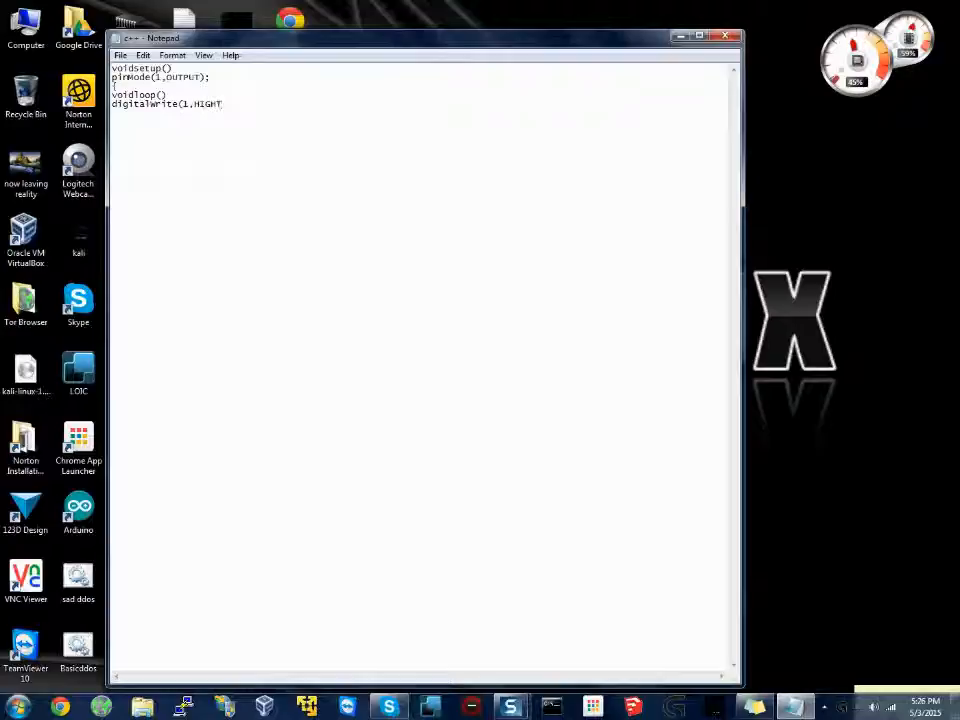
type(";")
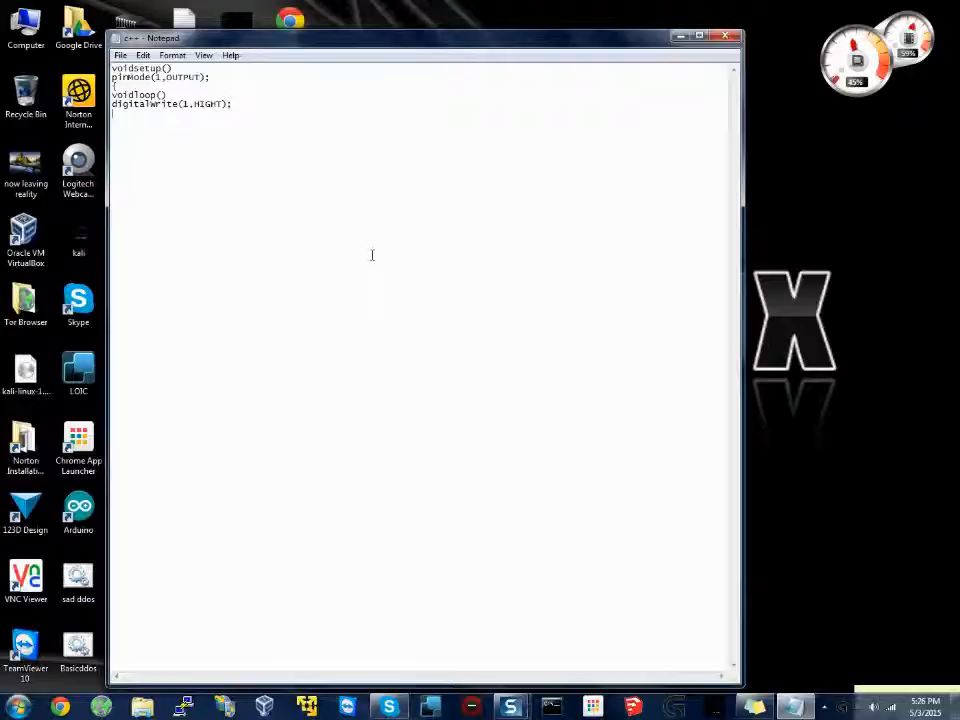
type("delay(1000")
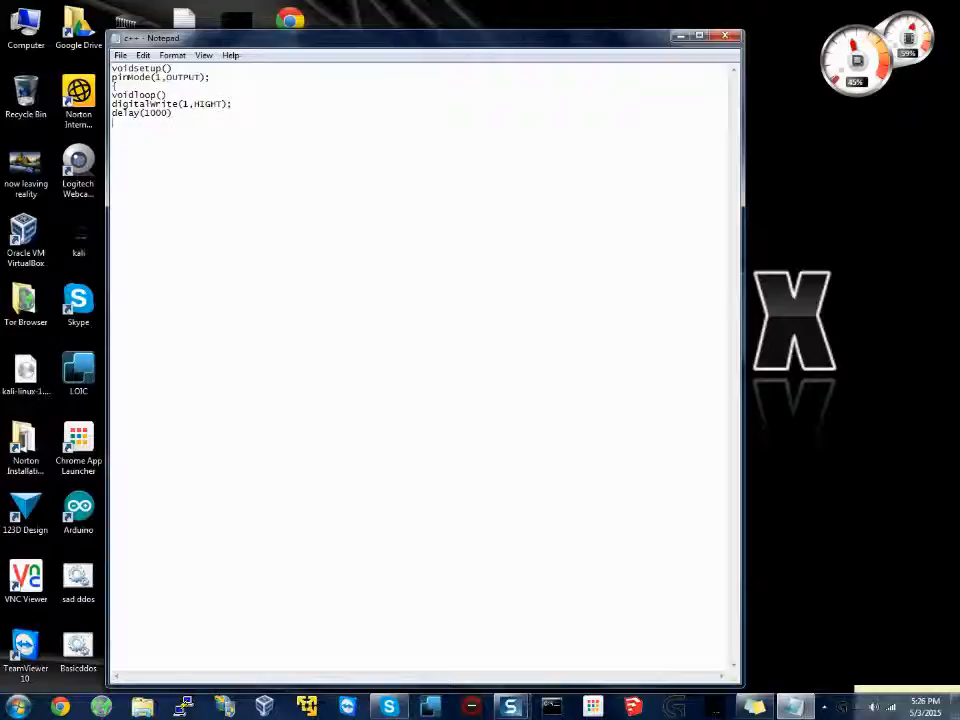
- Finish with digitalWrite(1,LOW) and a closing brace, then select all the code
type("digital")
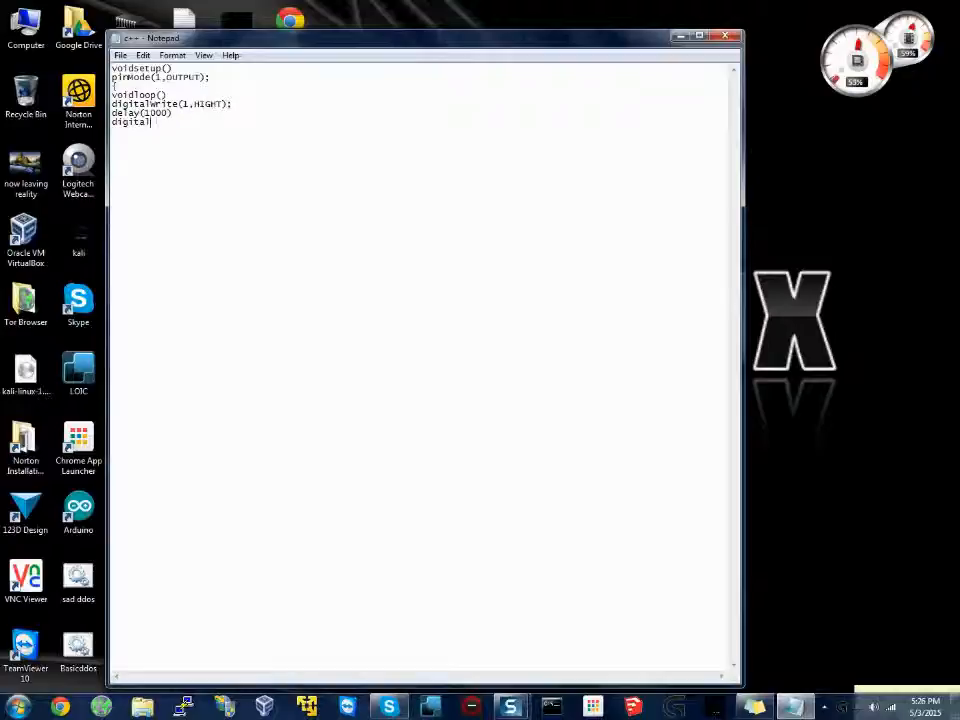
type("Write")
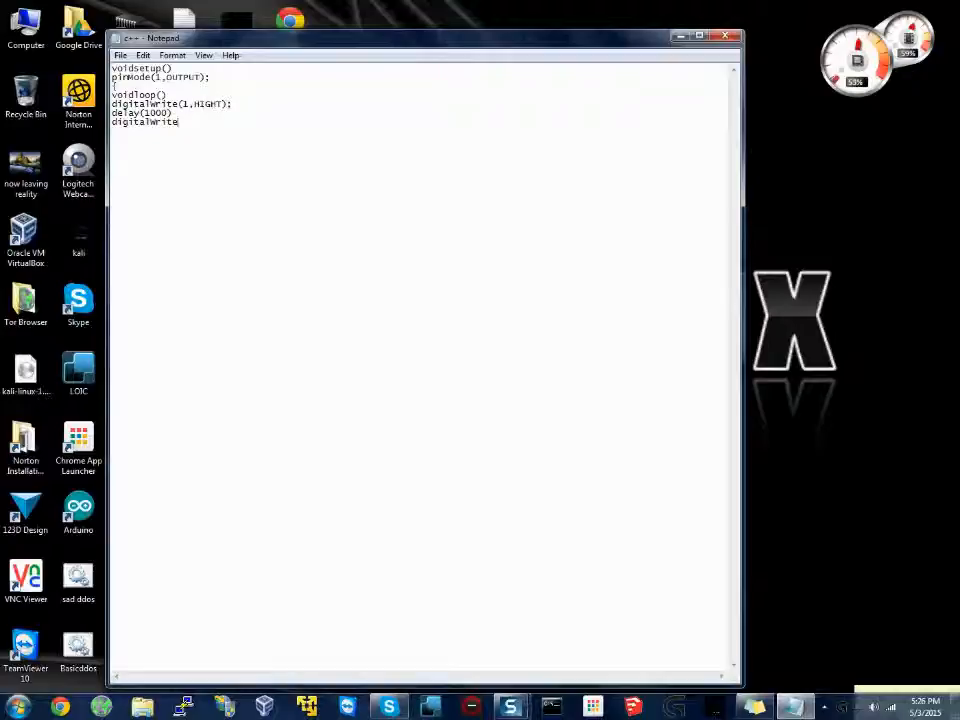
type("(")
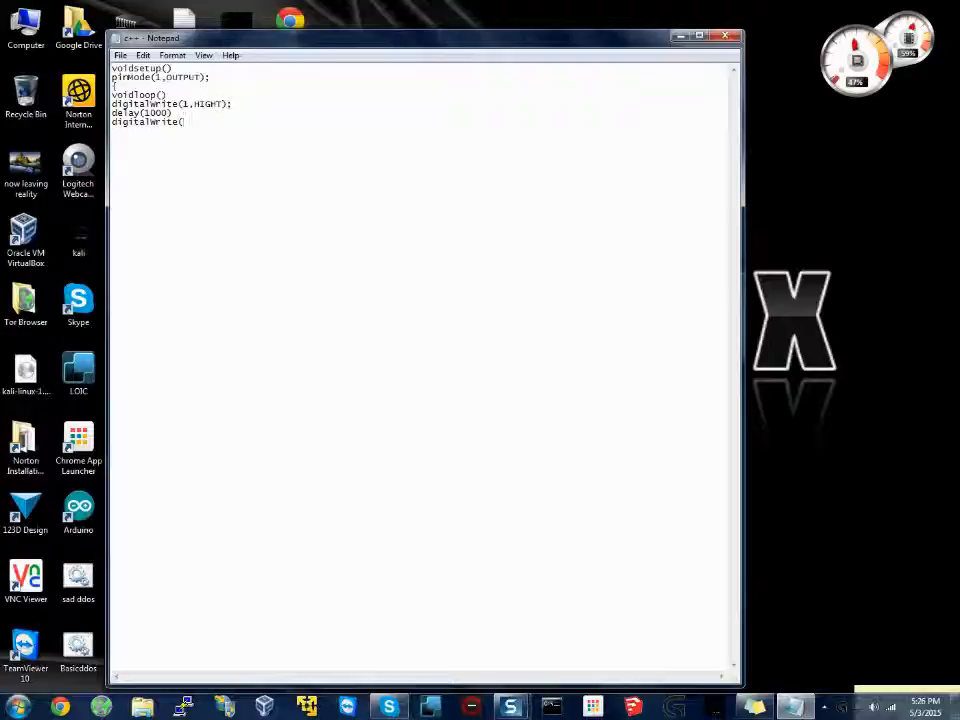
type("1,To")
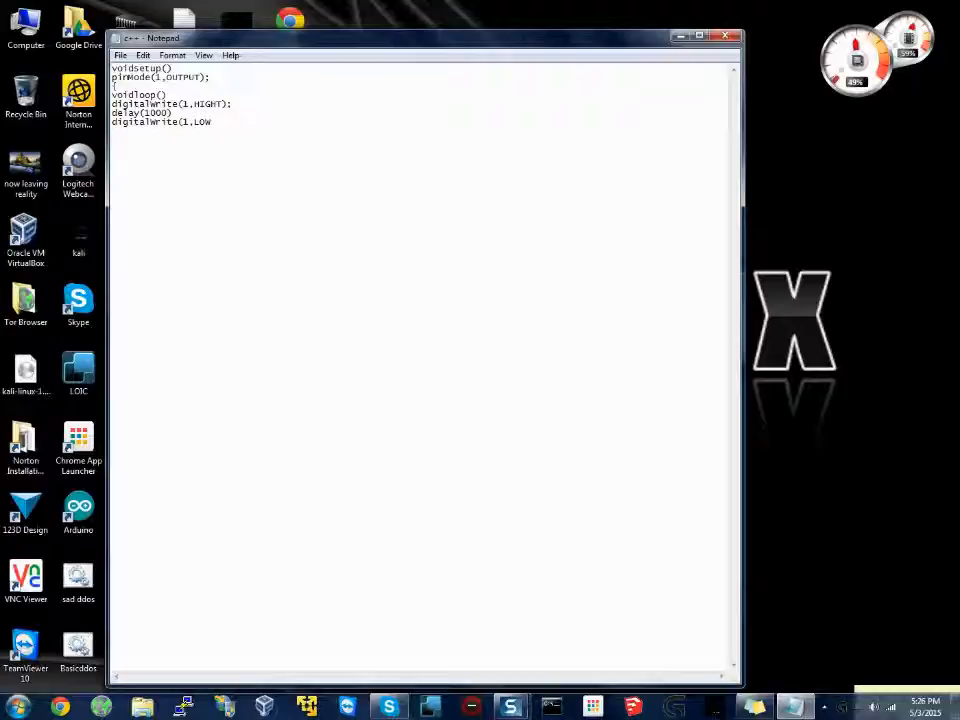
type(")")
type("}")
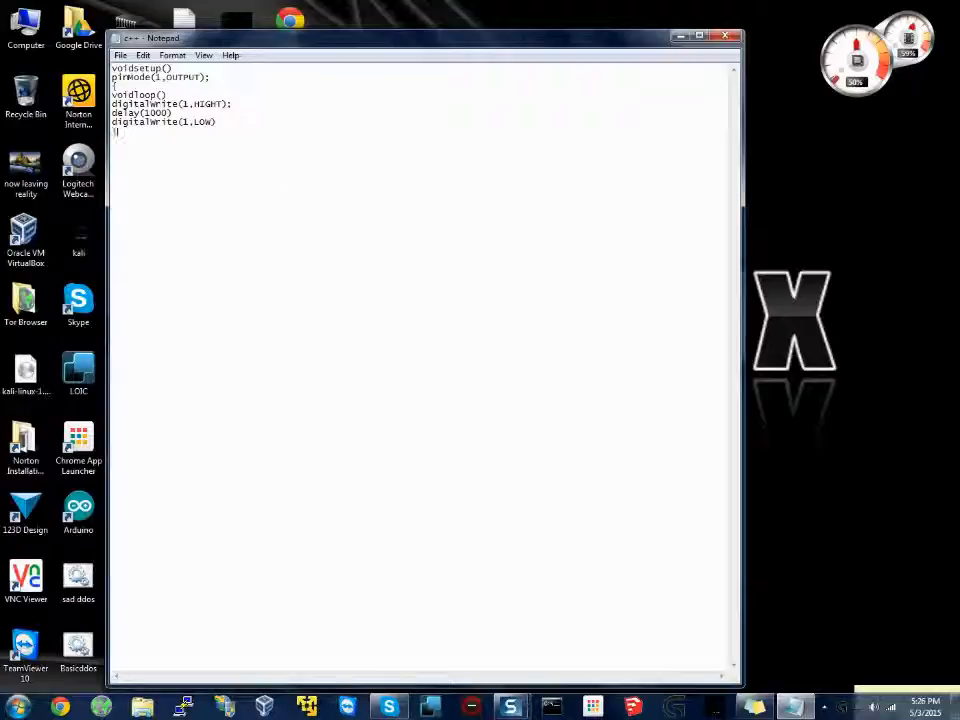
key("ctrl+a")
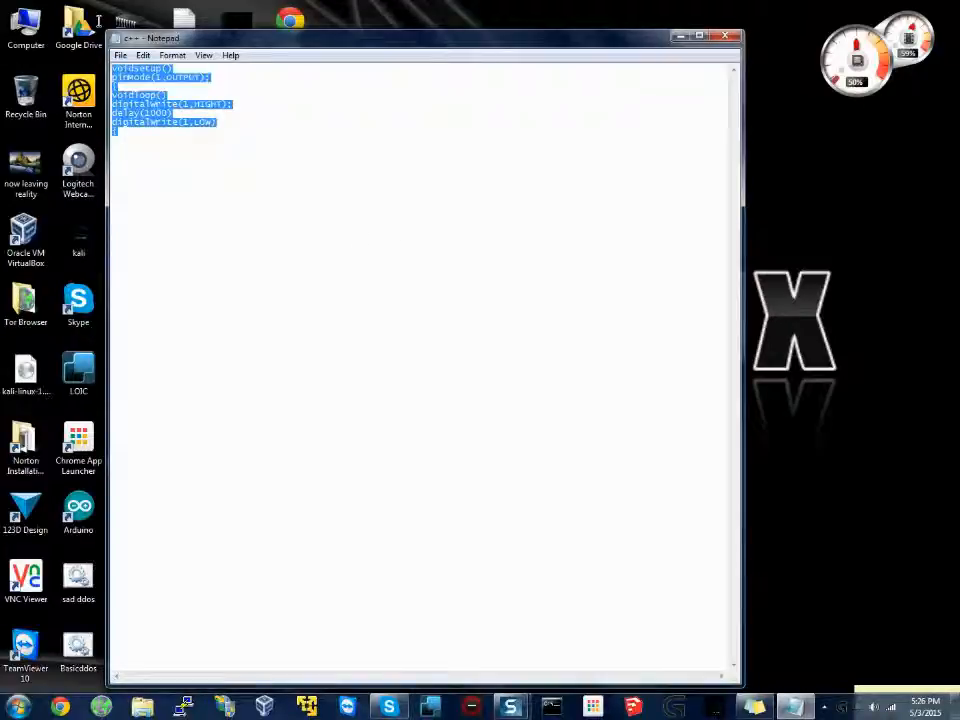
- Relaunch Arduino IDE and select the whole sketch text for copying
left_click(24, 372)
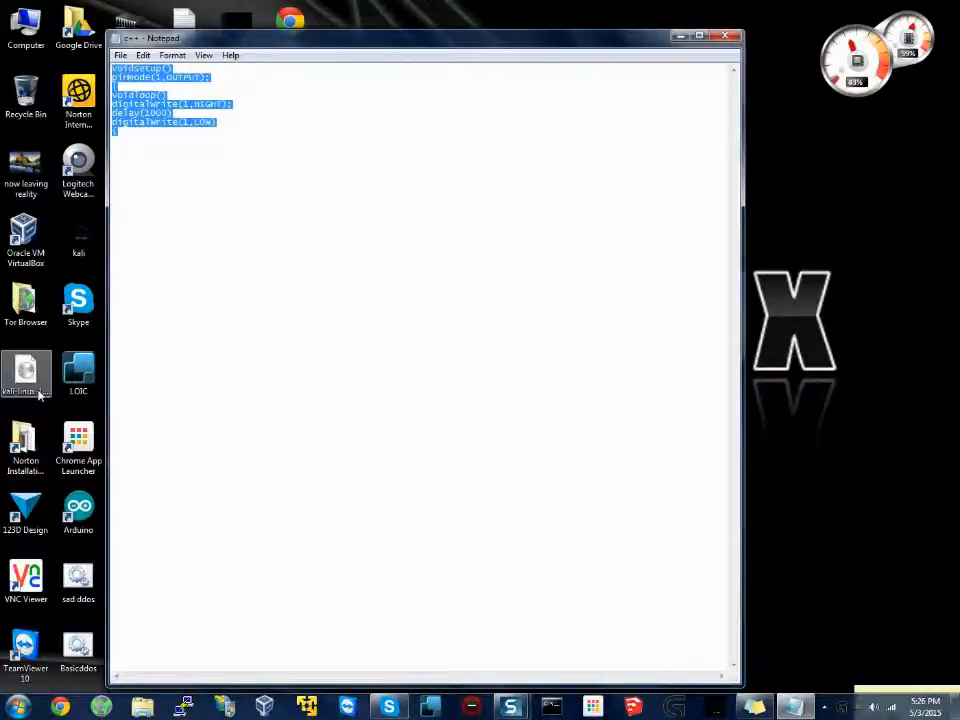
double_click(78, 504)
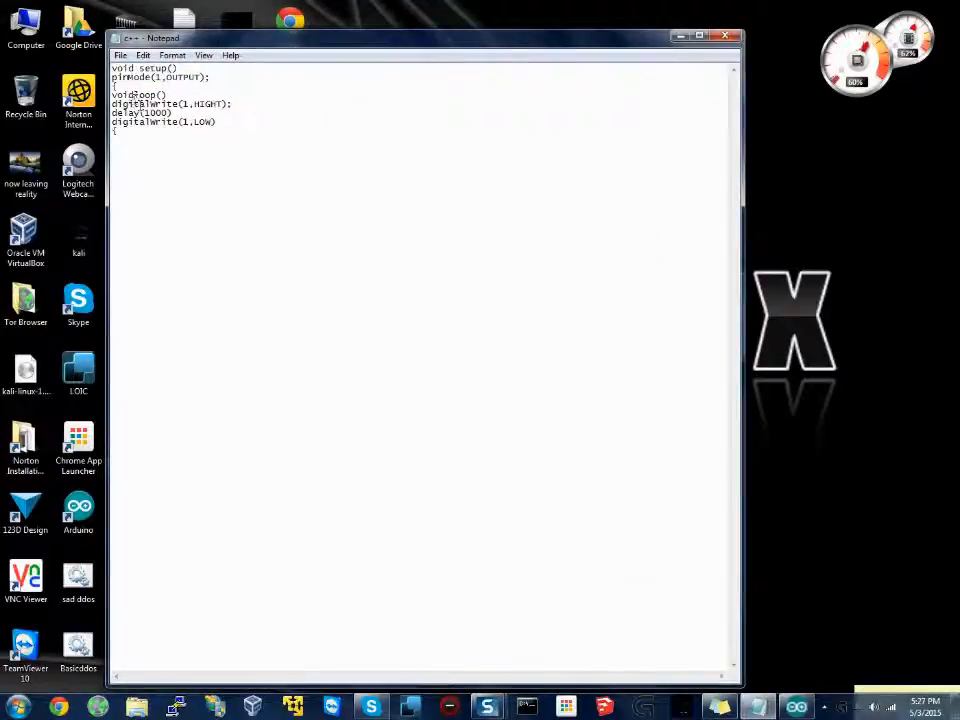
key("ctrl+a")
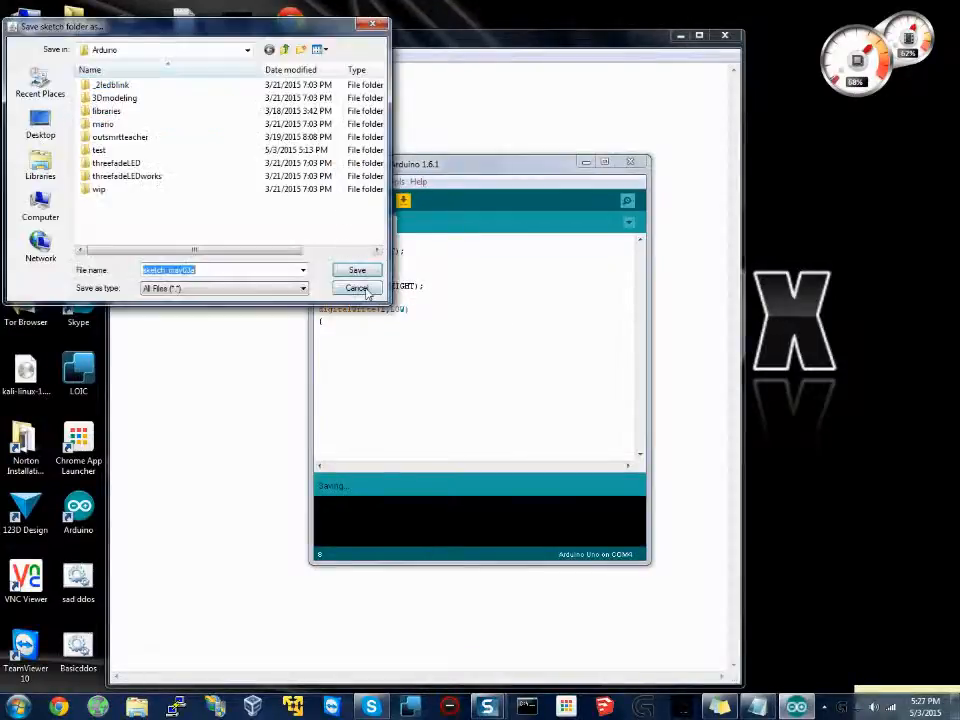
- Dismiss the save prompts and attempt to upload the pasted sketch, hitting the missing-brace compile error
left_click(356, 288)
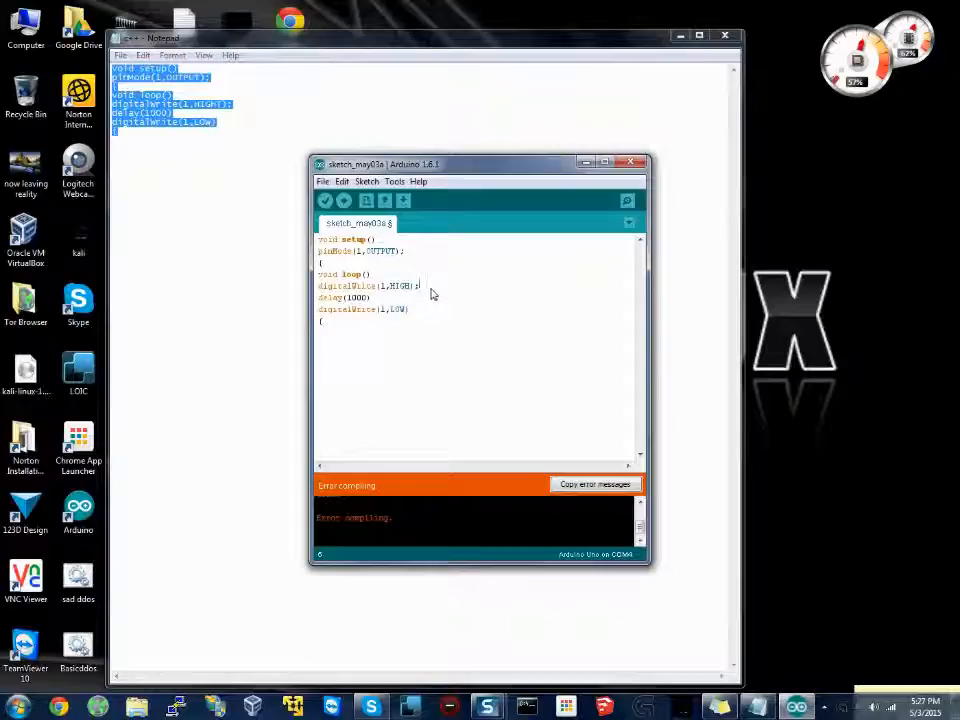
left_click(324, 180)
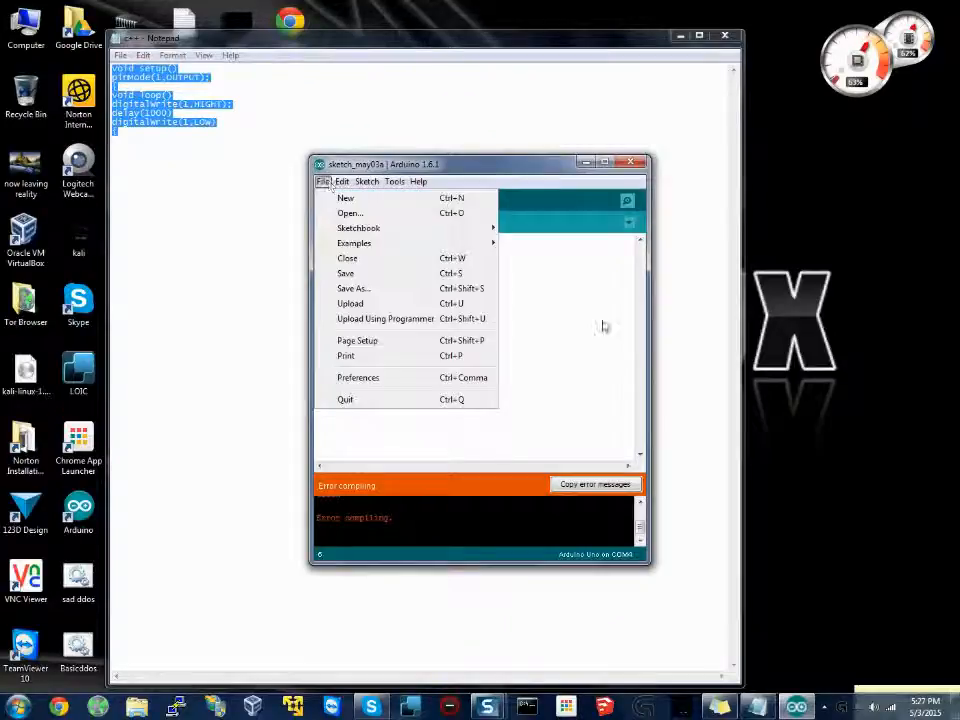
left_click(352, 288)
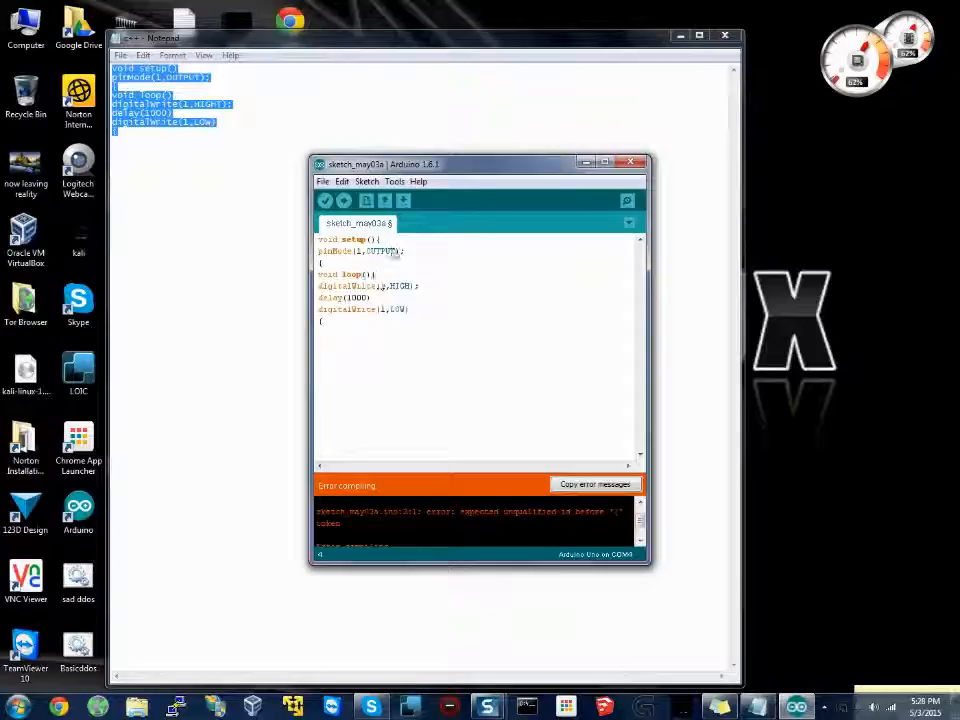
left_click(404, 200)
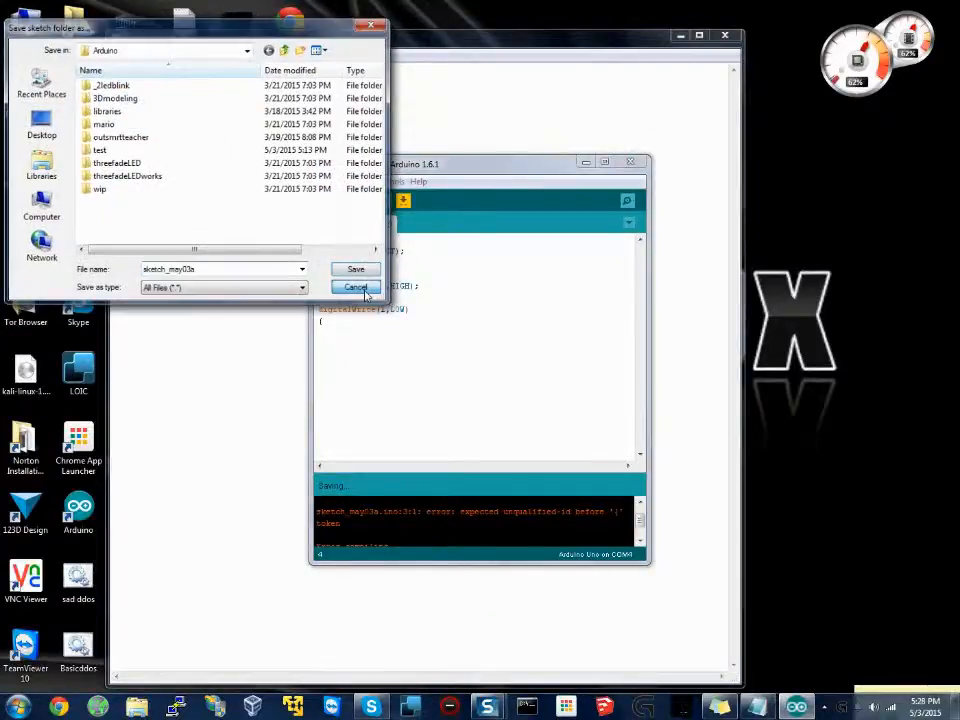
left_click(356, 288)
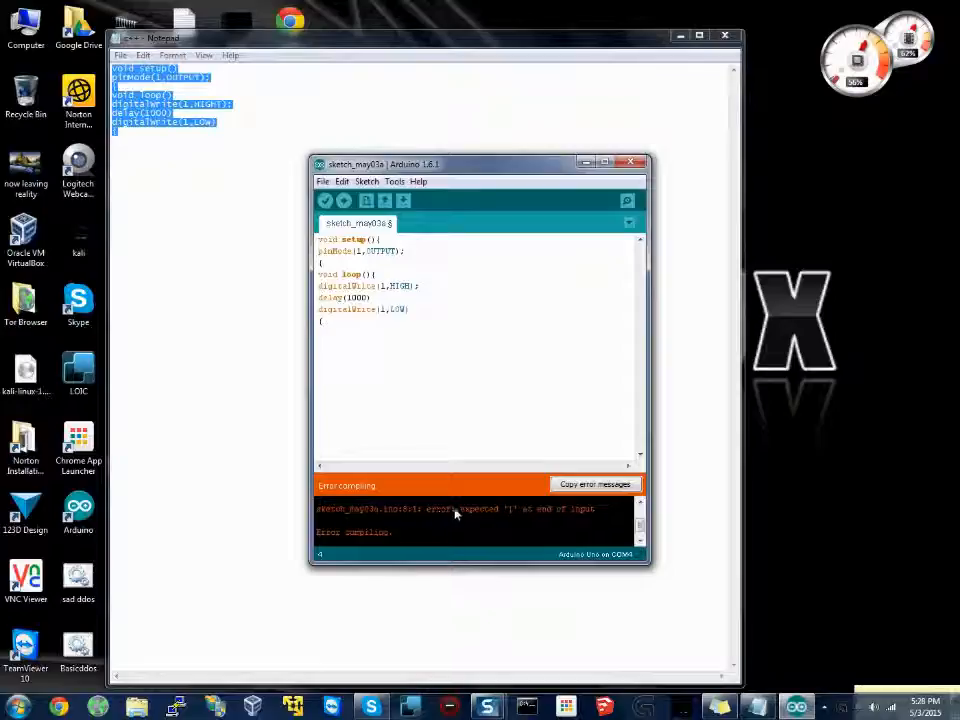
mouse_move(330, 148)
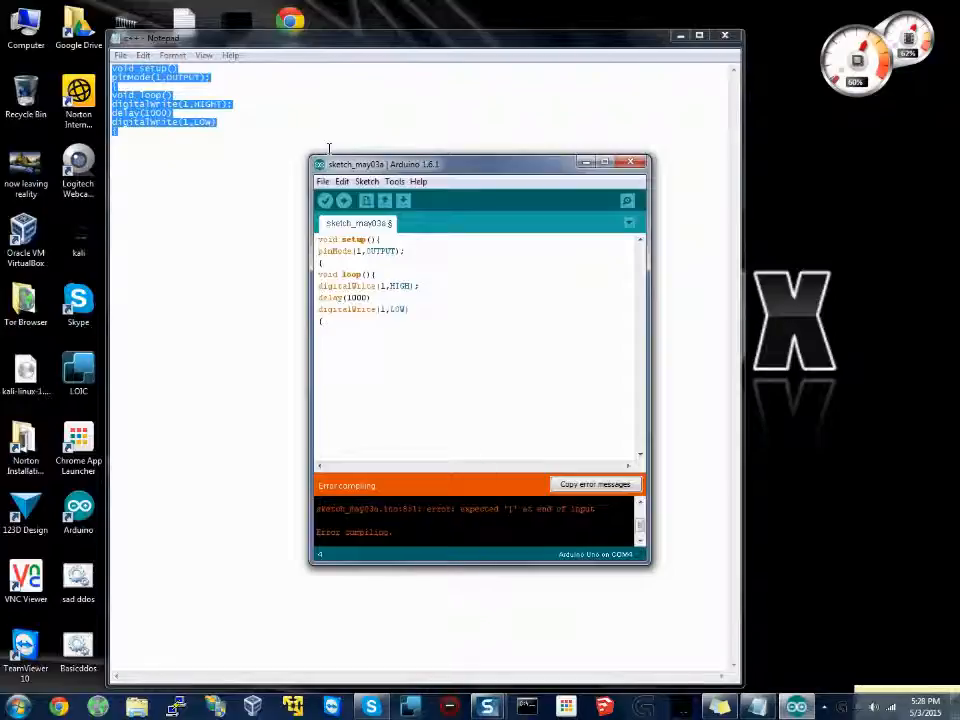
- Consult the 01.Basics Blink example, add the missing brace and semicolon, and recompile
left_click(324, 180)
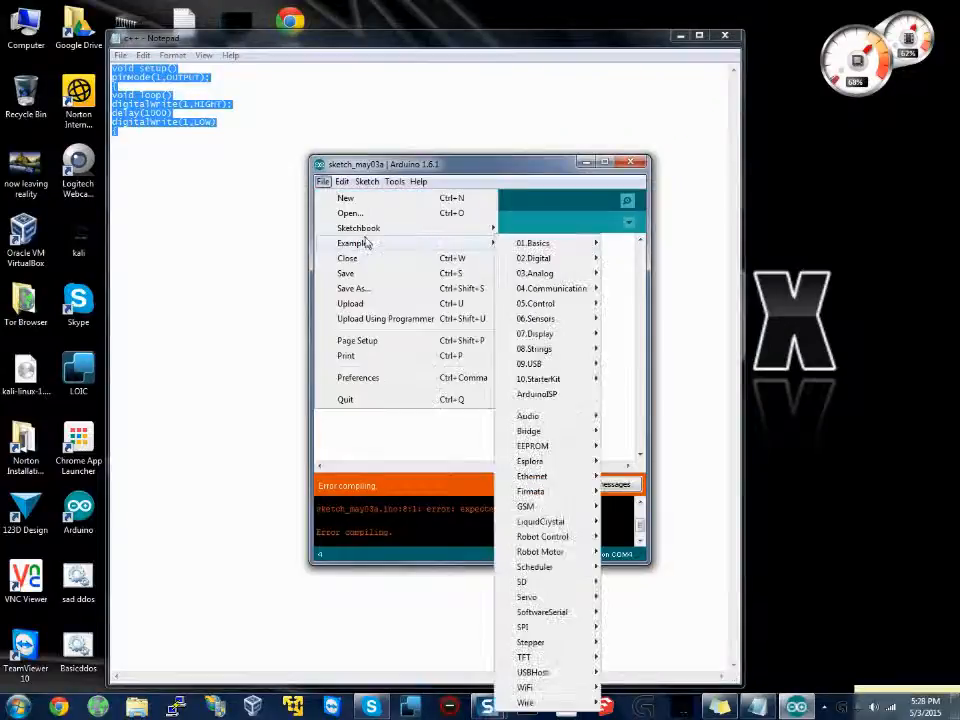
mouse_move(532, 244)
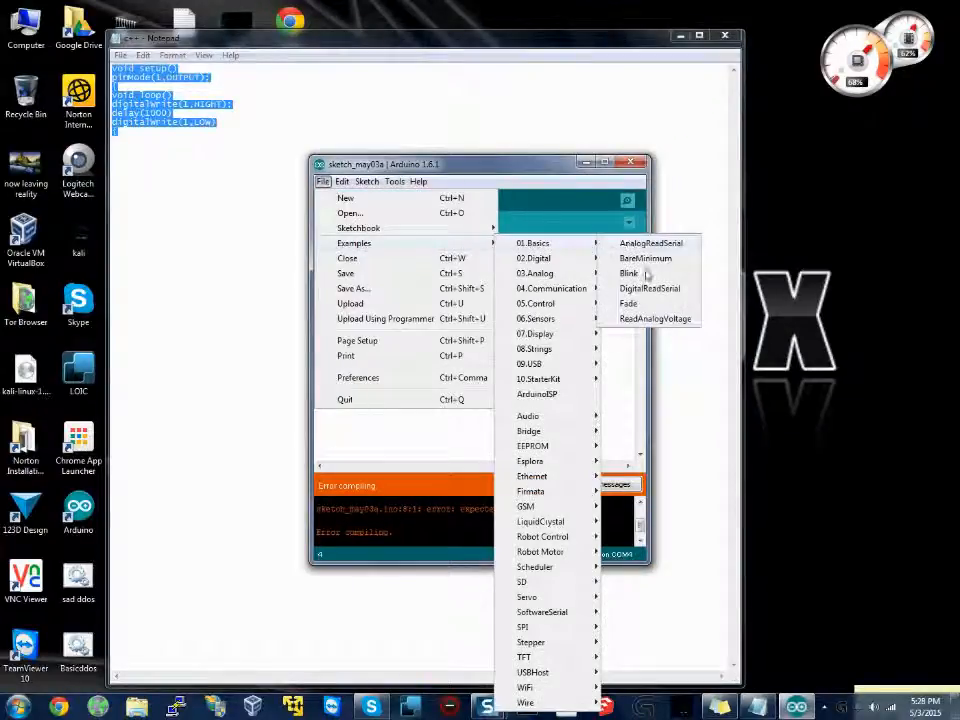
left_click(628, 272)
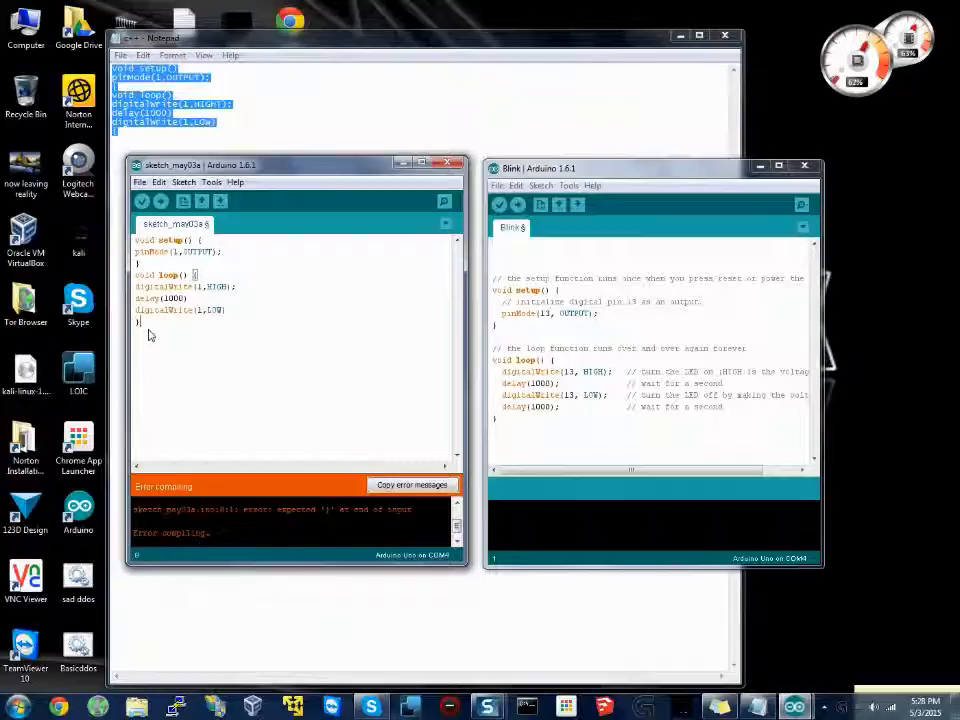
mouse_move(144, 202)
type(";")
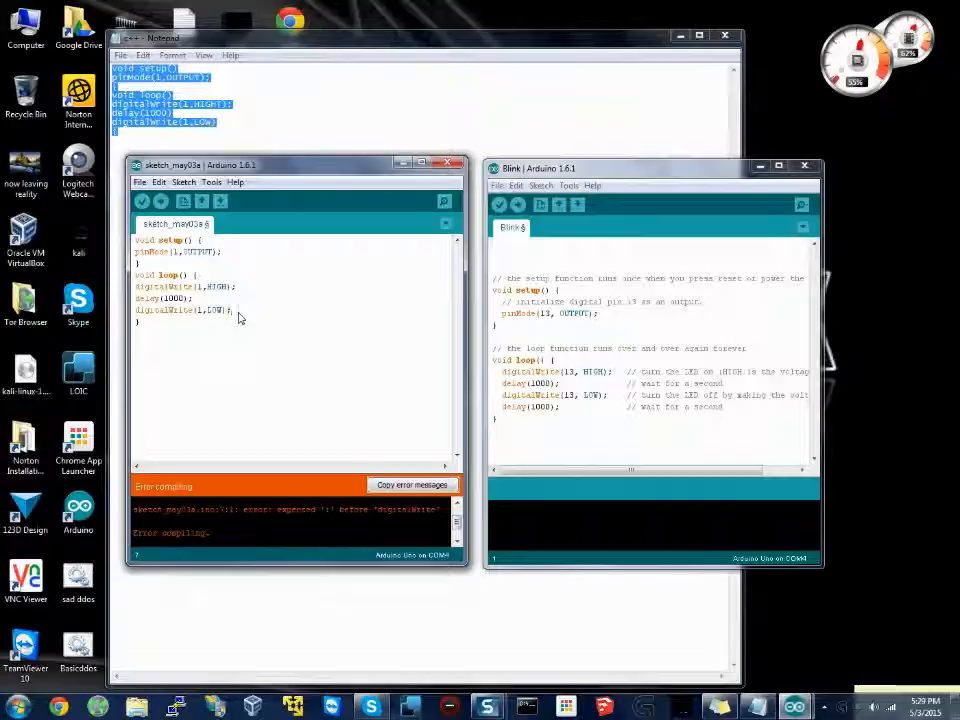
left_click(160, 204)
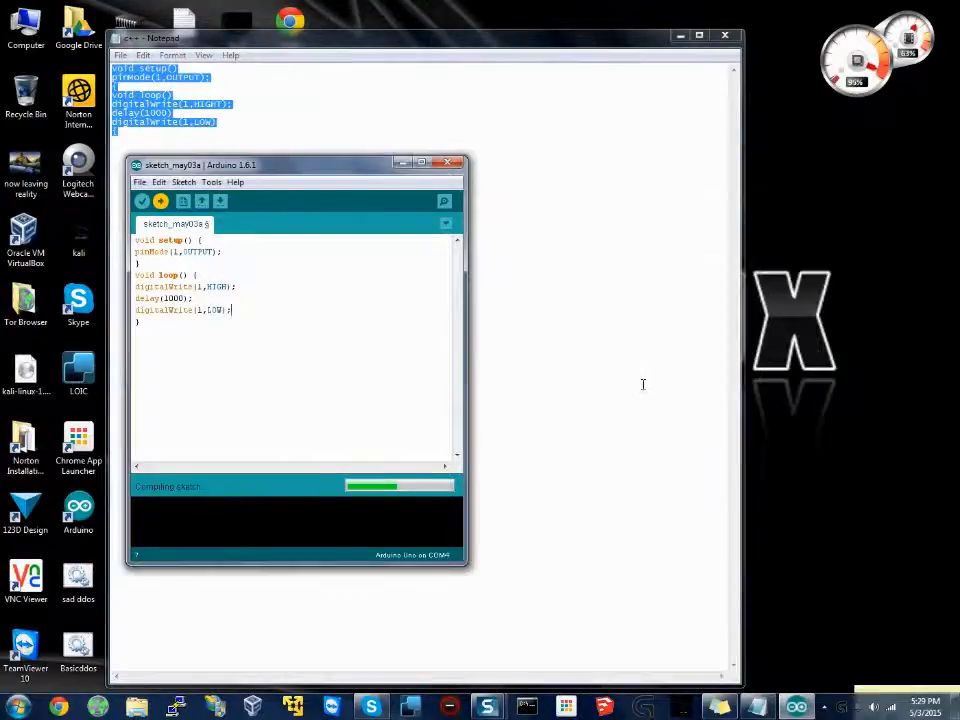
mouse_move(398, 440)
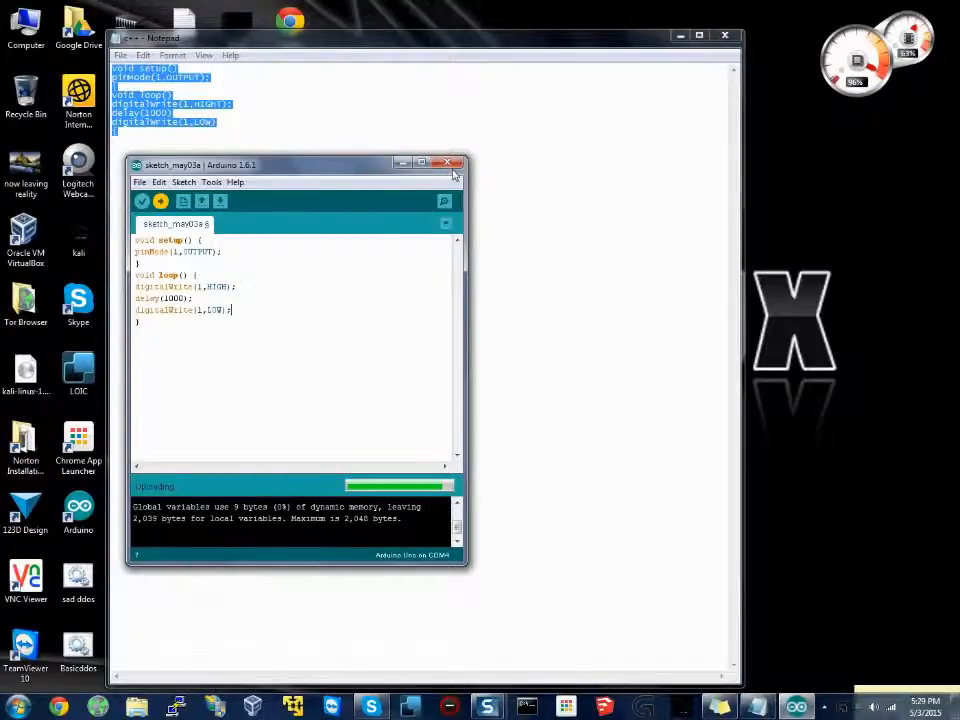
- Close Arduino IDE and Notepad without saving and permanently delete c++.txt
left_click(454, 164)
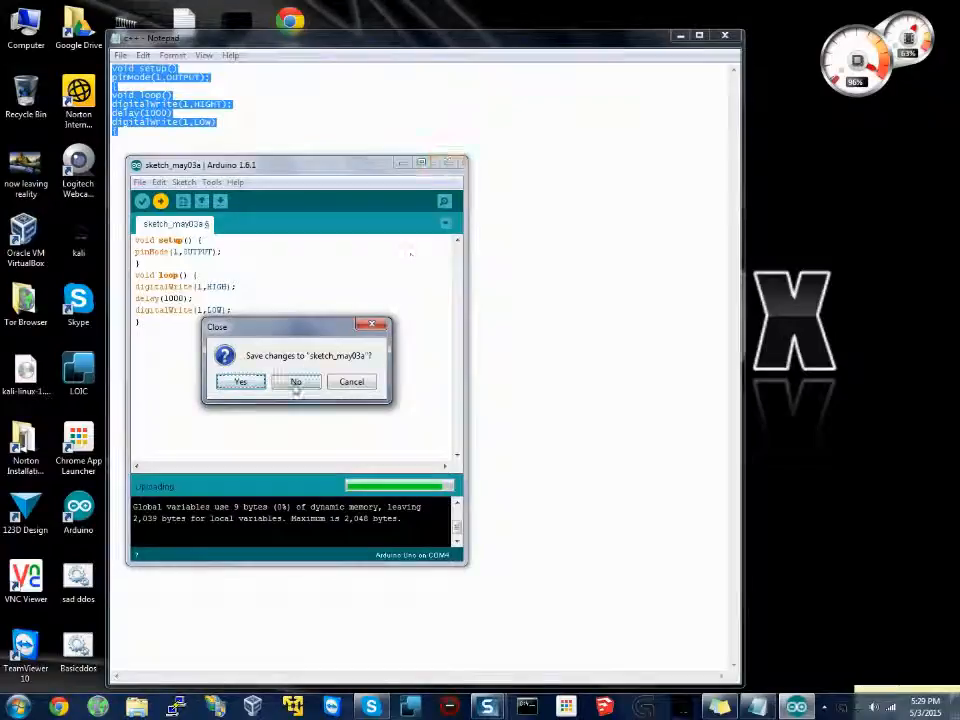
left_click(296, 382)
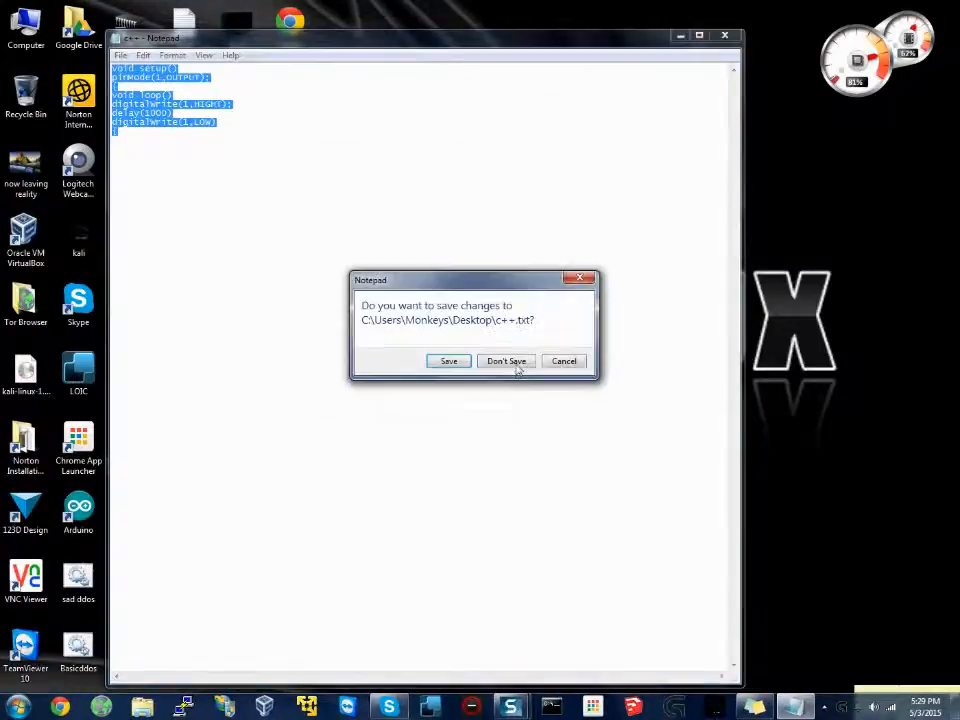
left_click(506, 360)
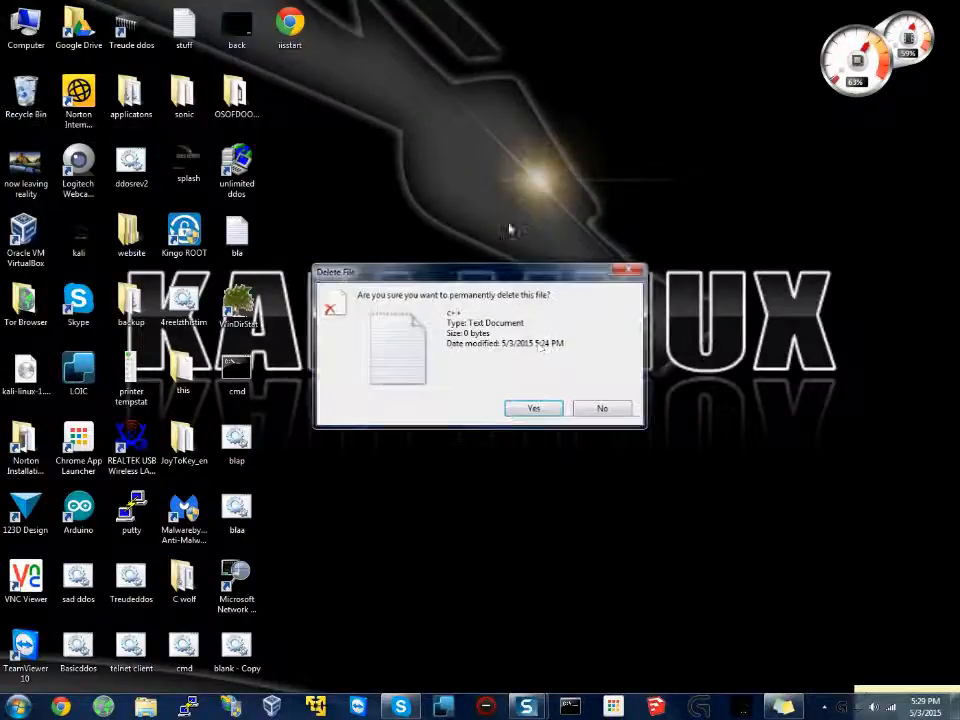
left_click(532, 408)
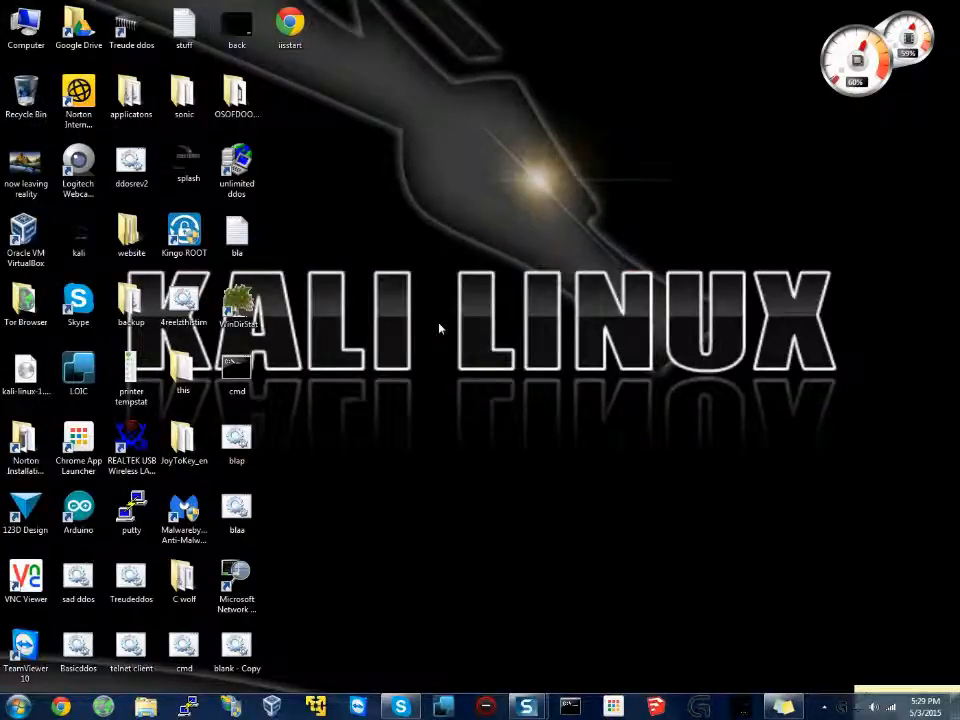
mouse_move(448, 312)
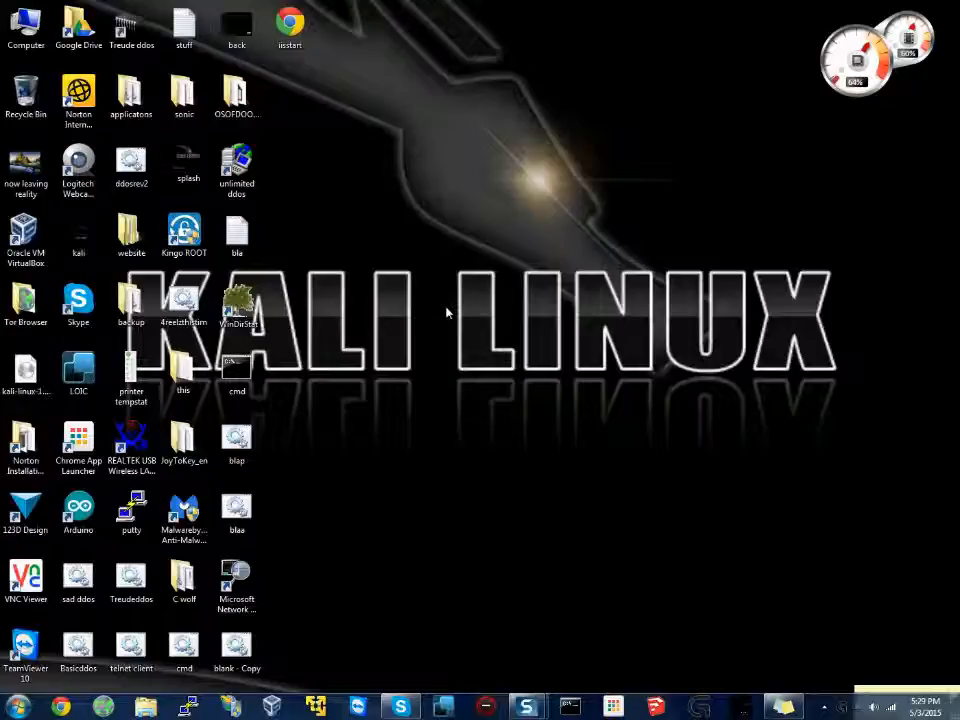